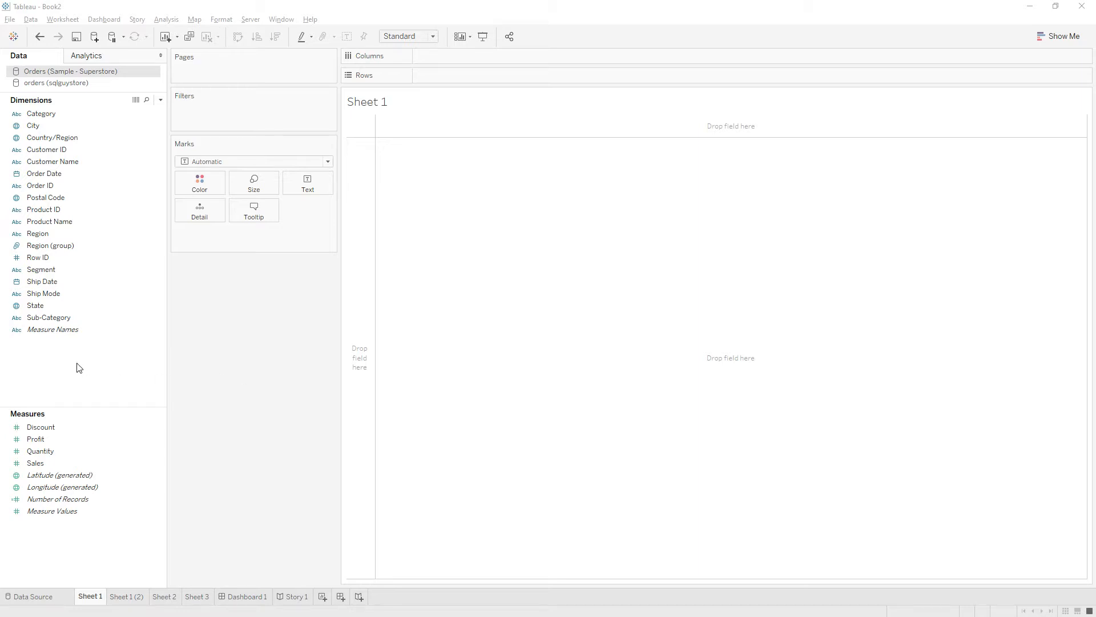
- Put Order Date on Rows as Exact Date and scroll through the daily dates
left_click_drag(44, 173, 454, 69)
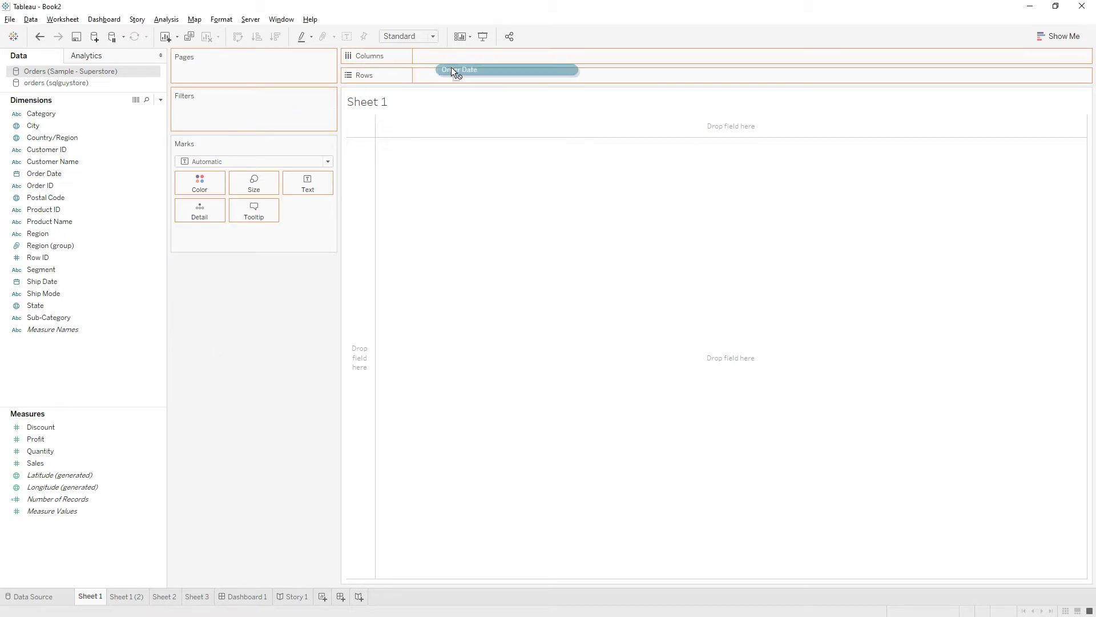
left_click_drag(458, 69, 456, 75)
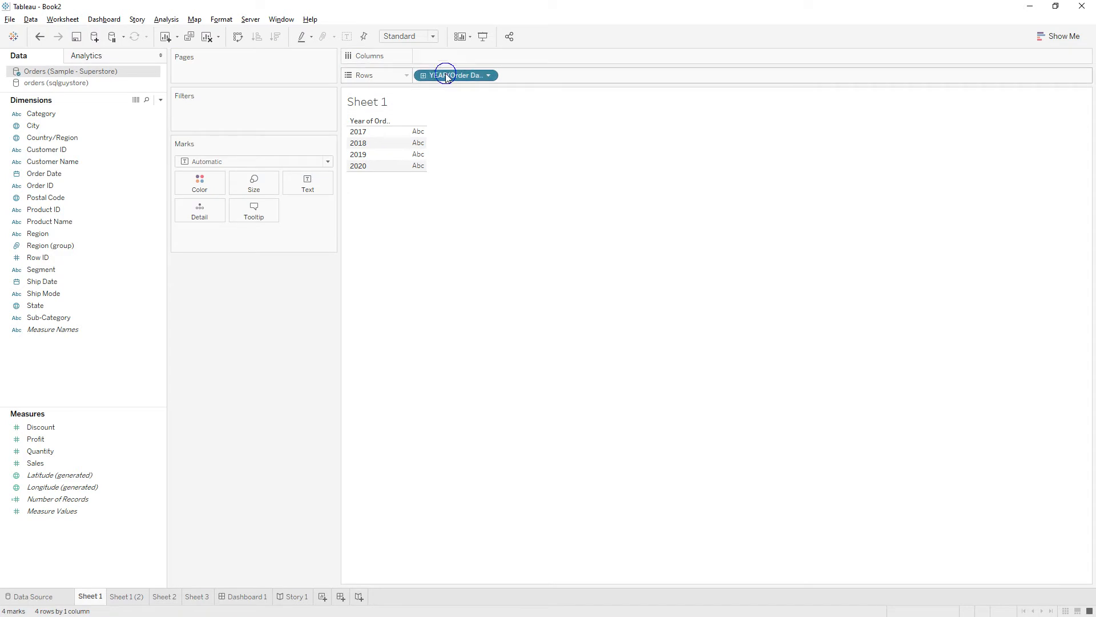
left_click(488, 75)
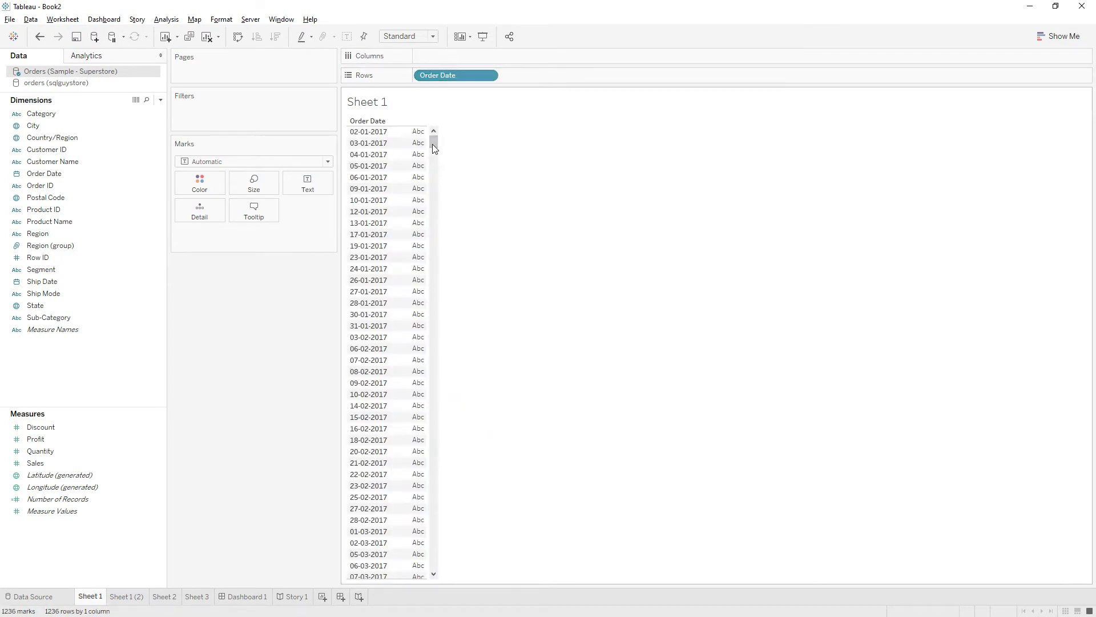
left_click_drag(432, 143, 433, 544)
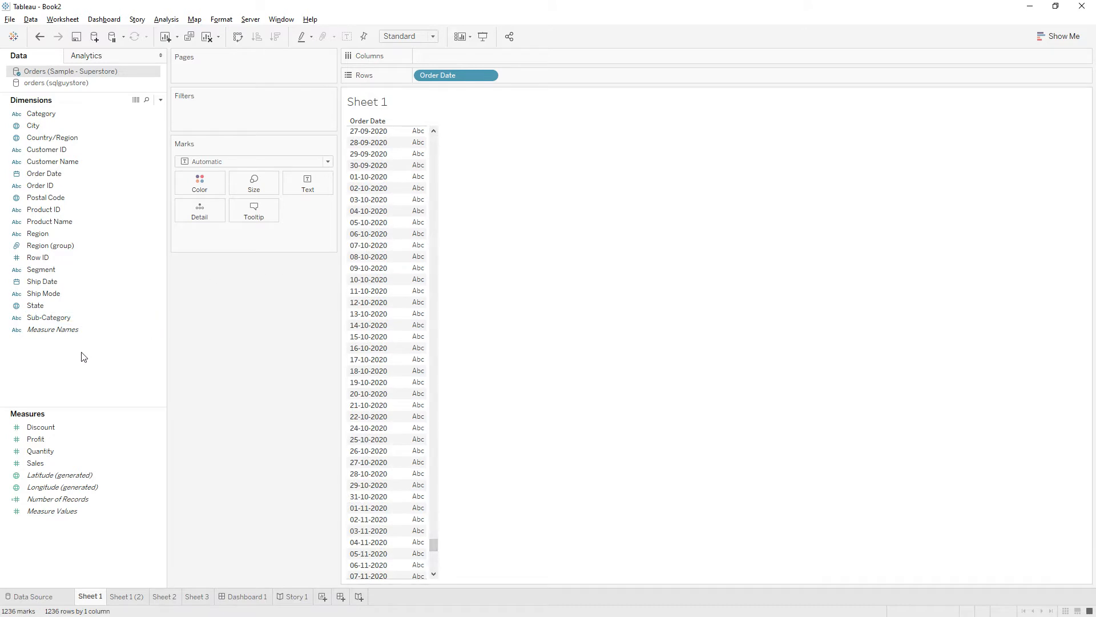
- Create calculated field 'Datetrunc' with formula DATETRUNC('quarter',[Order Date])
right_click(57, 363)
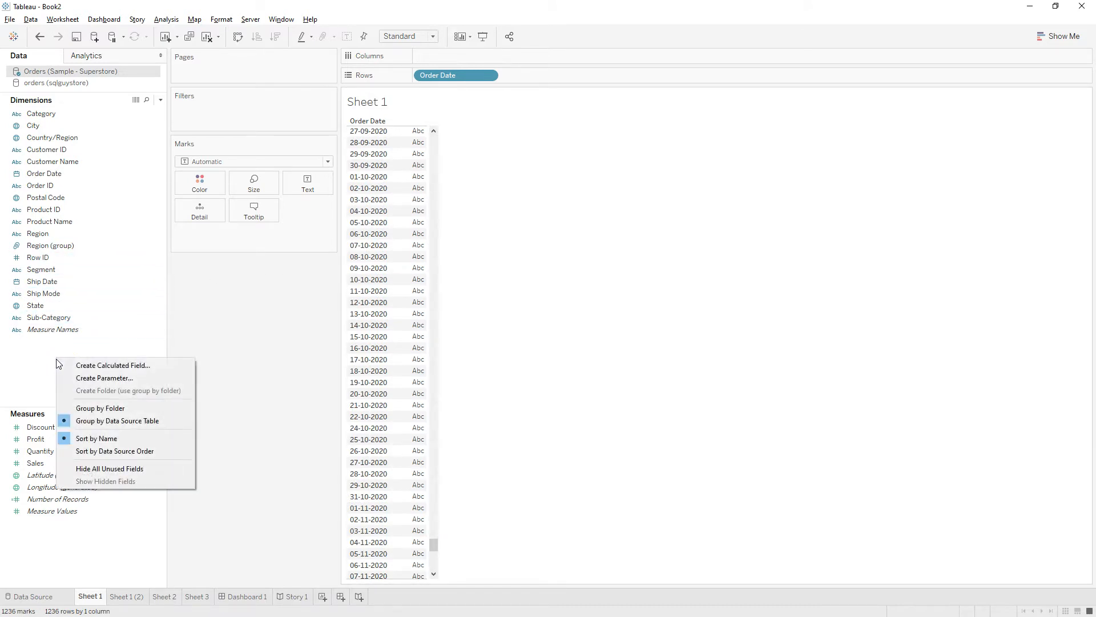
left_click(112, 365)
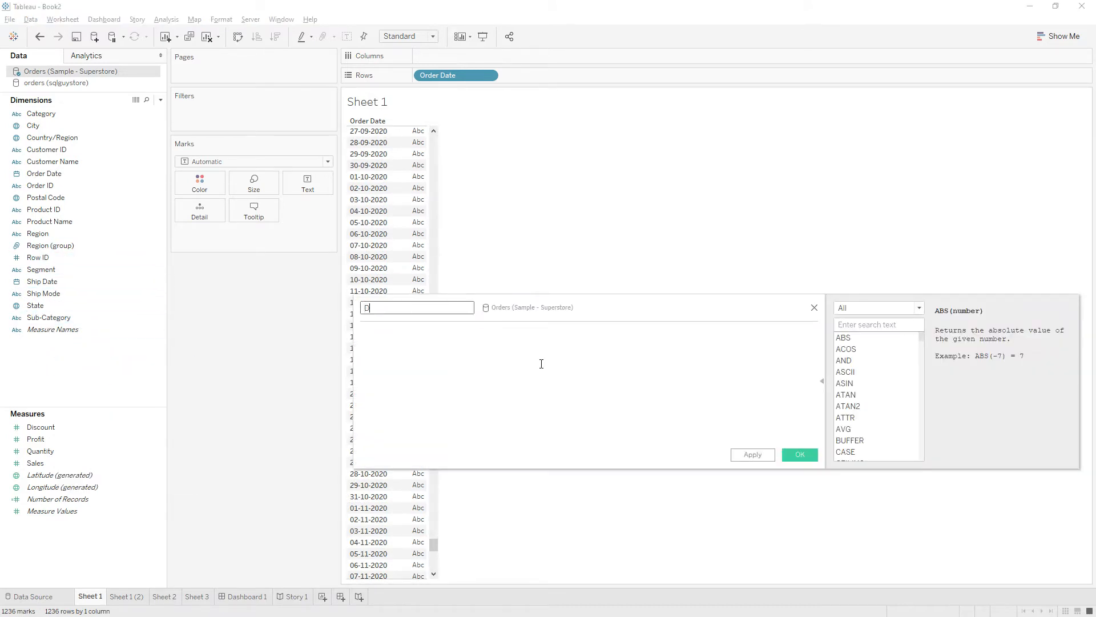
type("atetrunc")
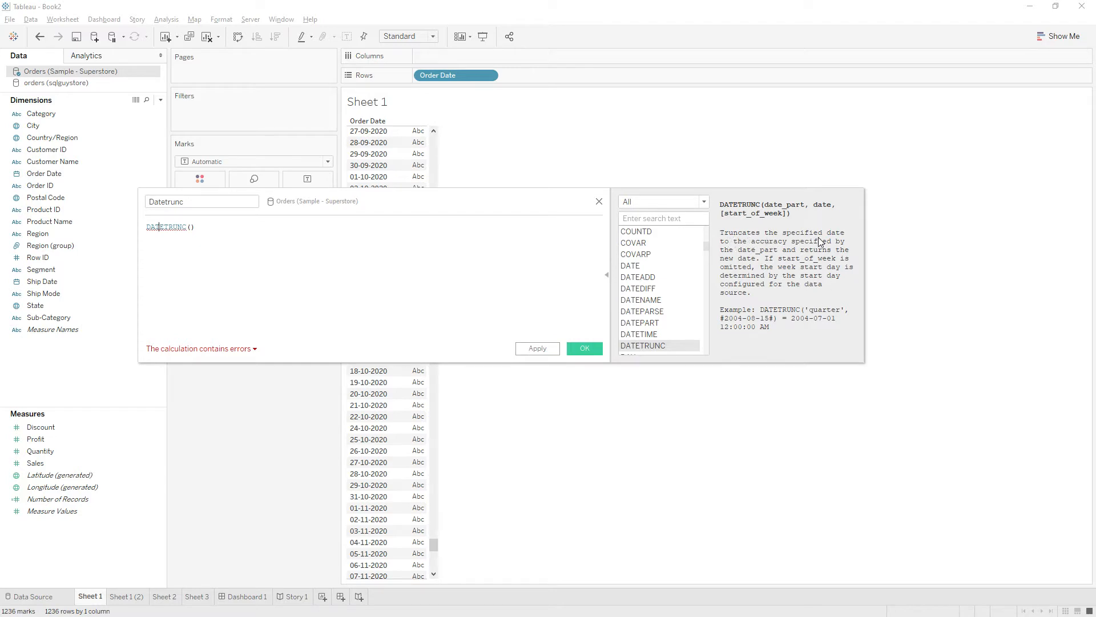
mouse_move(754, 258)
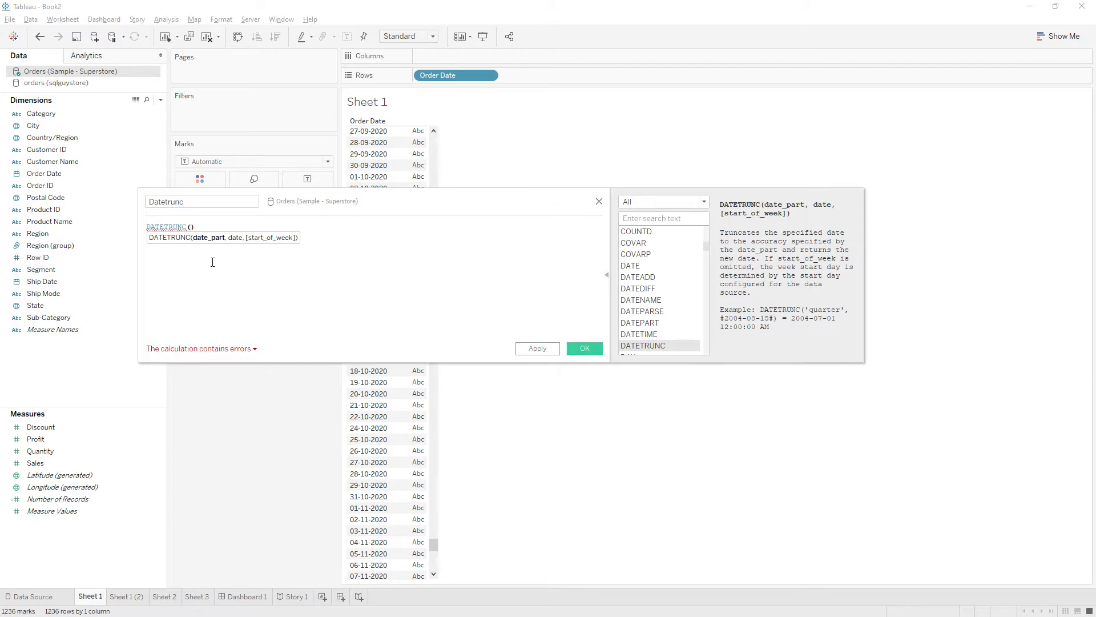
type("'quar")
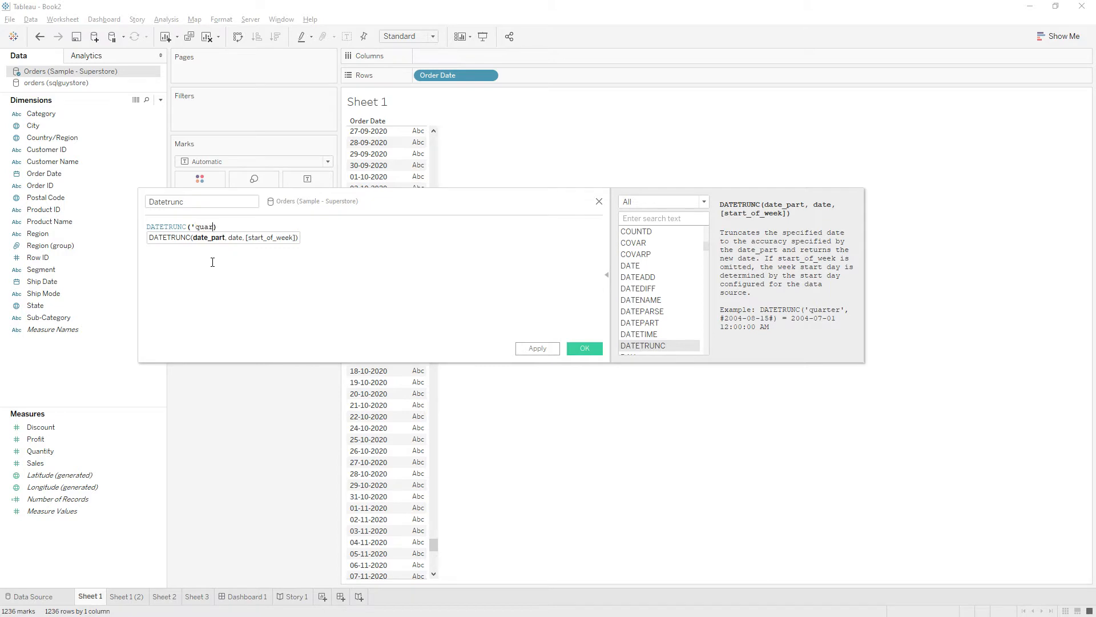
type("ter'")
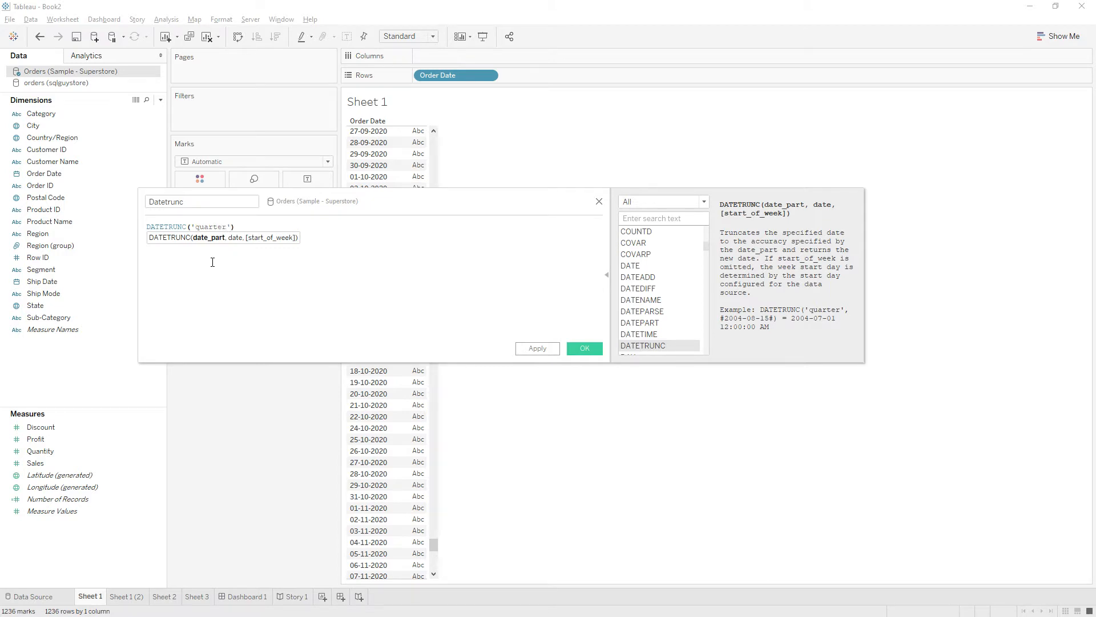
type(",")
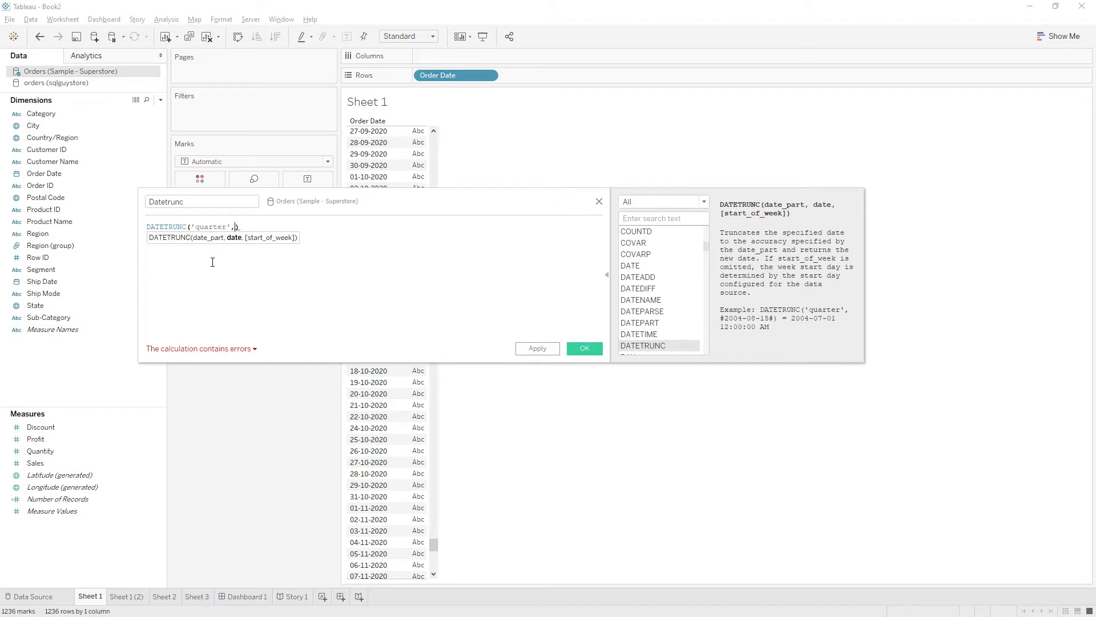
type("[Order Date]")
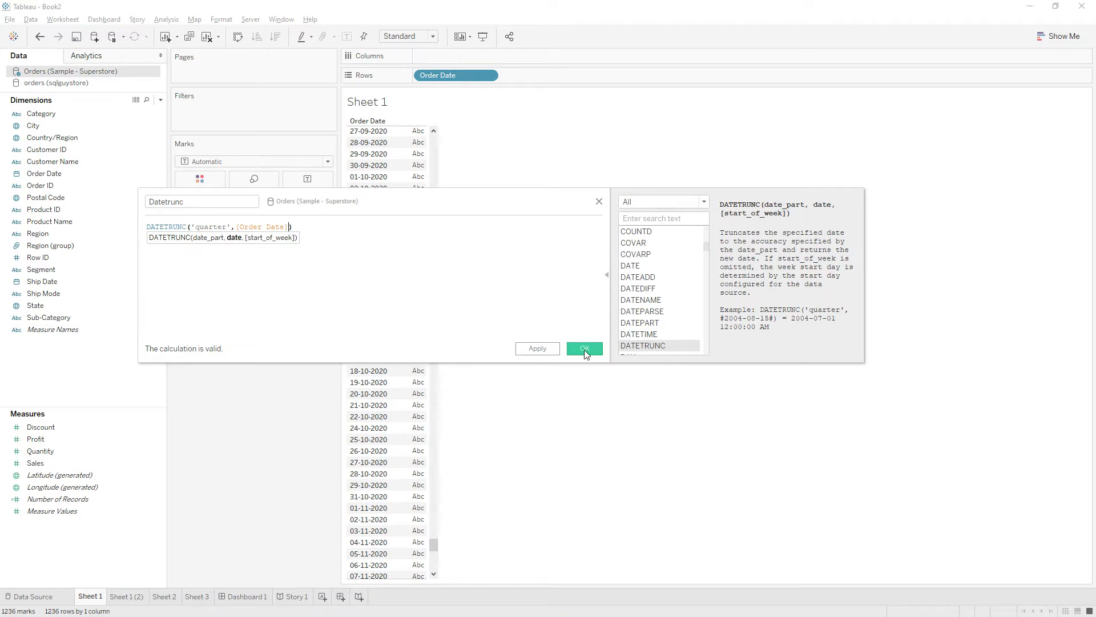
left_click(585, 349)
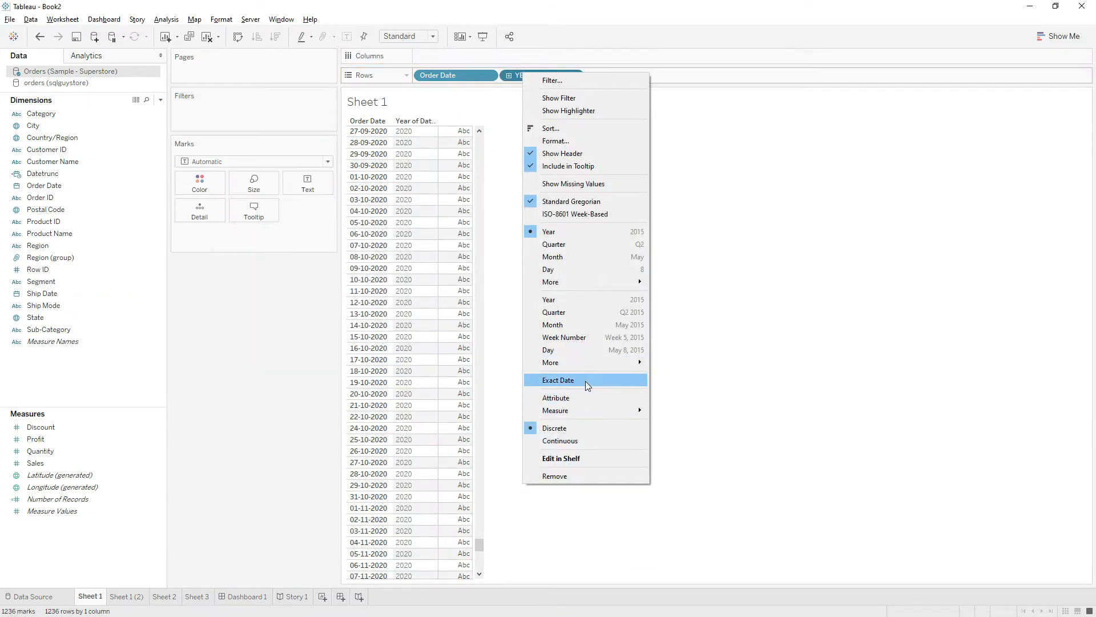
- Display the Datetrunc pill as Exact Date, showing quarter start dates
left_click(558, 380)
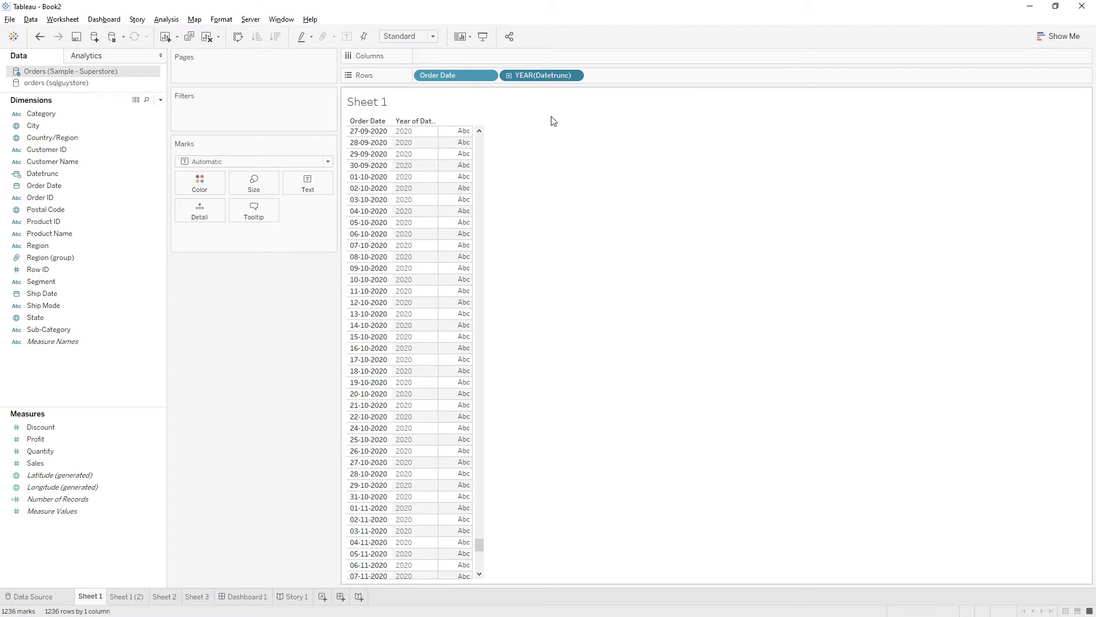
left_click(542, 74)
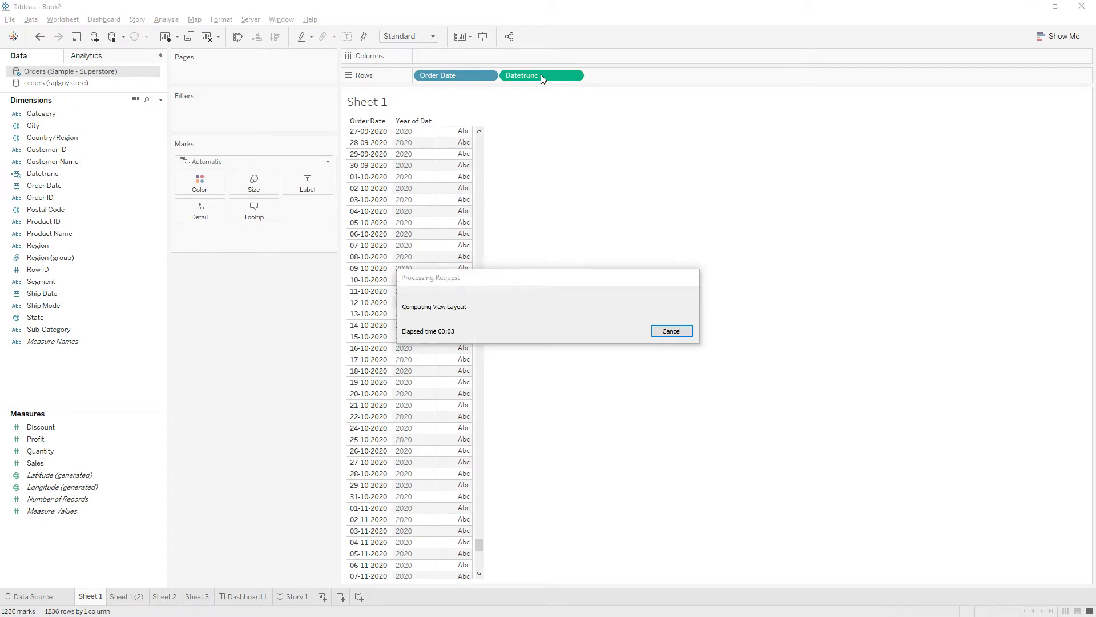
right_click(542, 75)
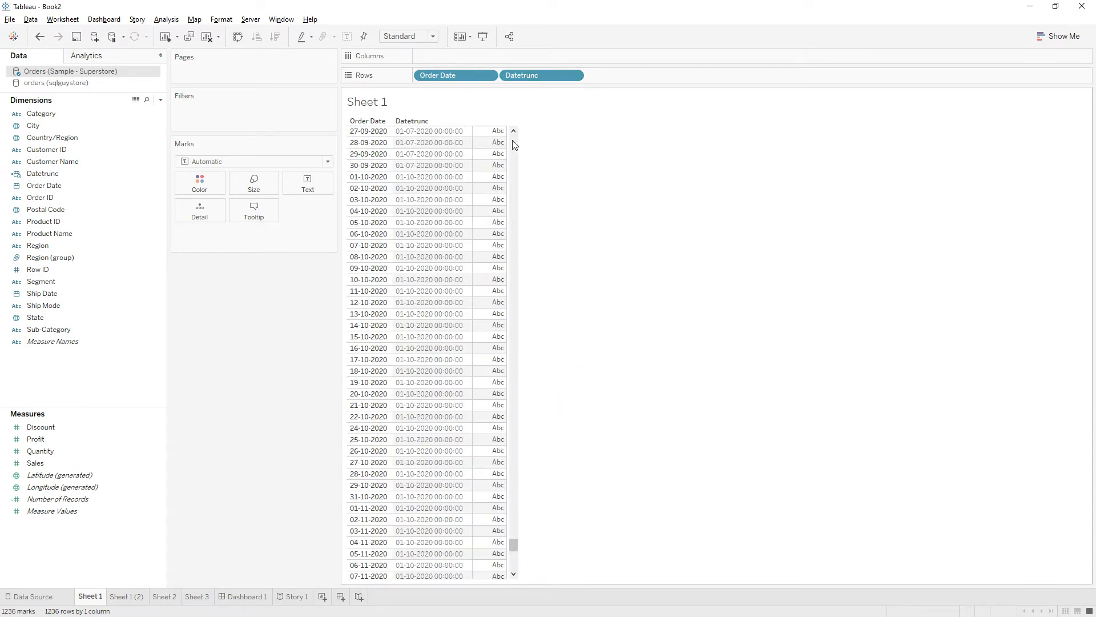
mouse_move(655, 196)
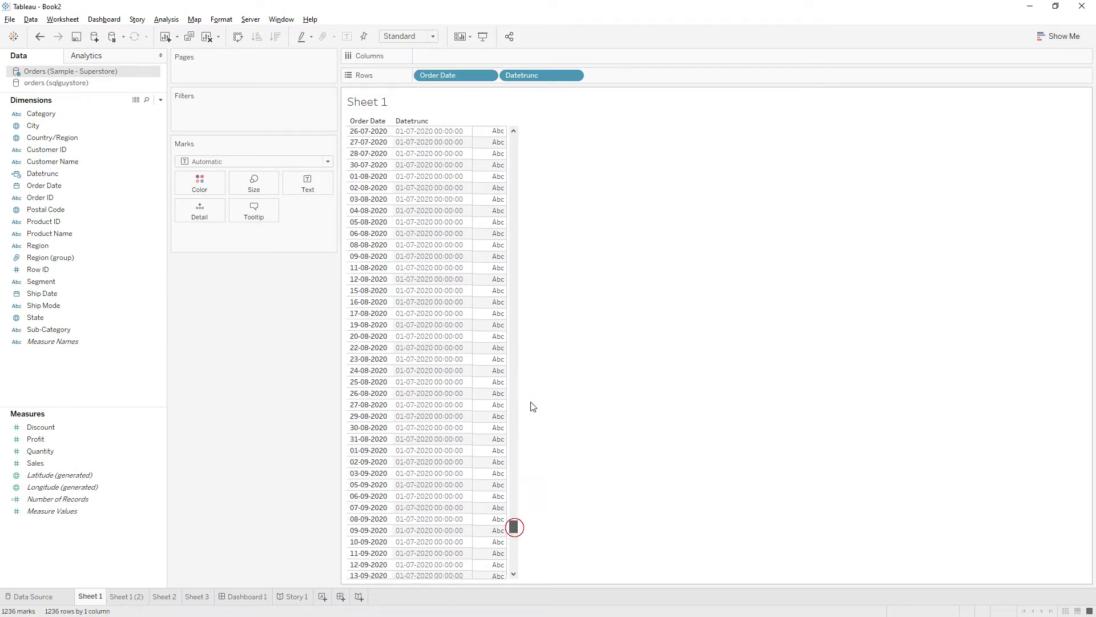
left_click_drag(514, 527, 514, 172)
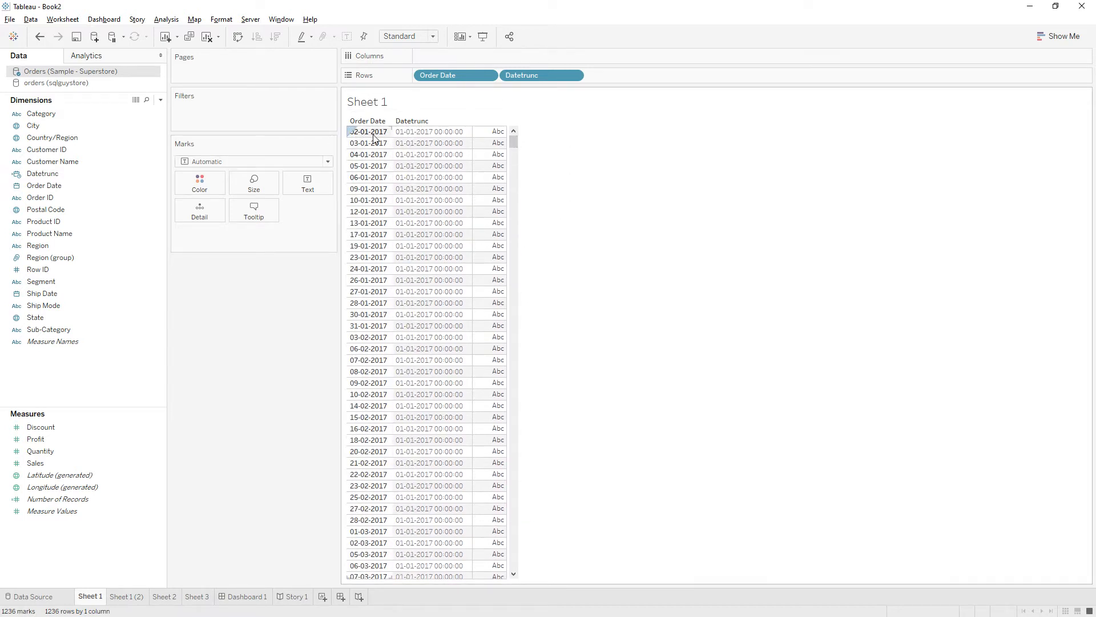
left_click(429, 132)
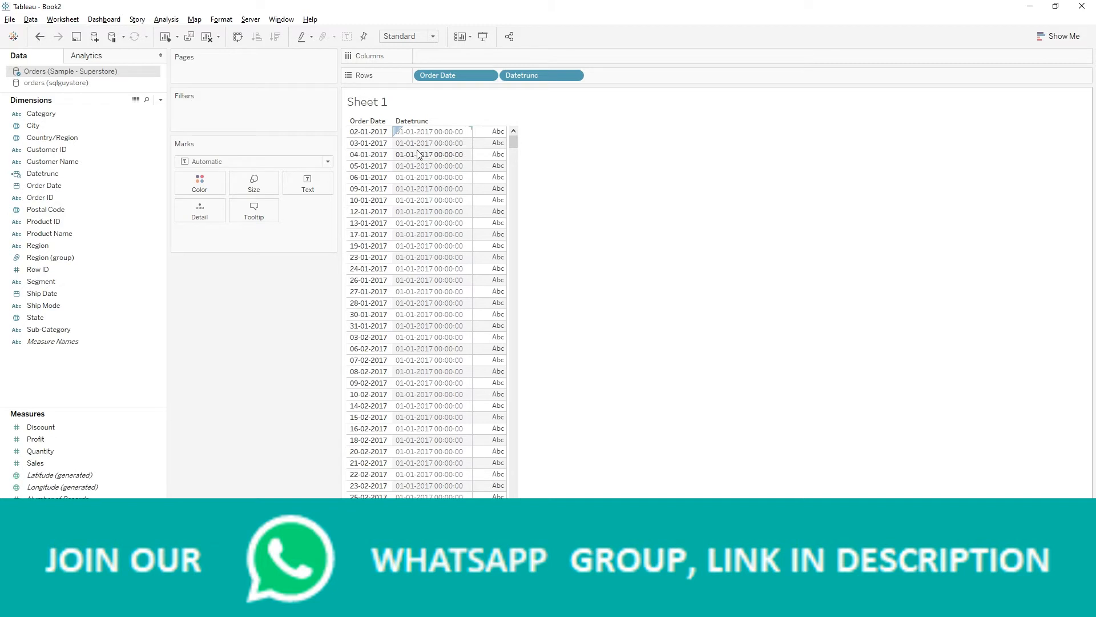
mouse_move(411, 223)
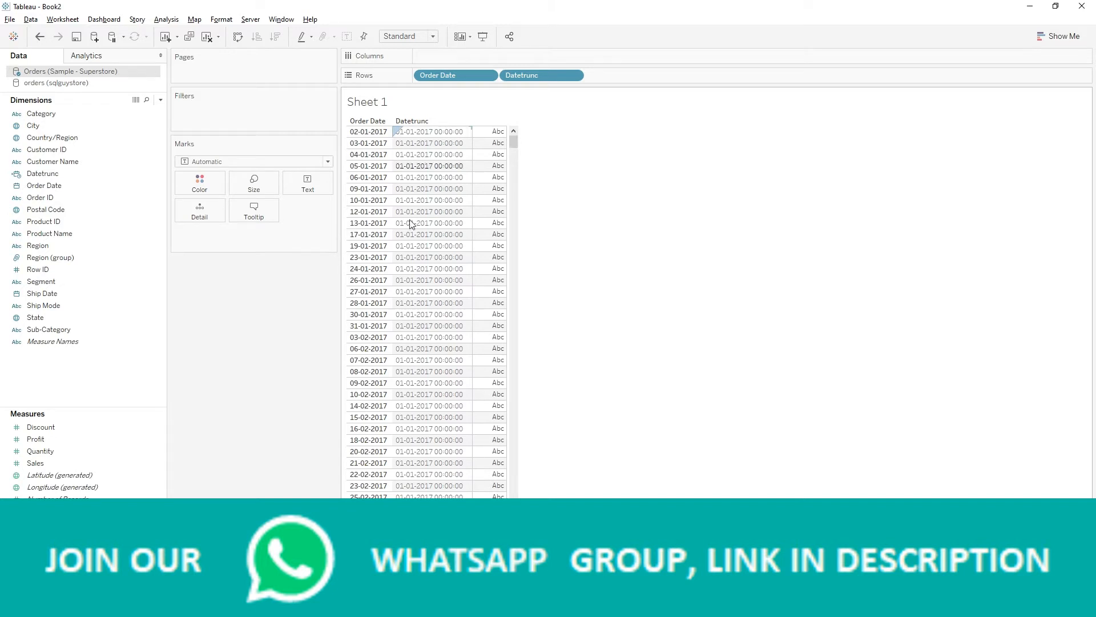
scroll("down", 3)
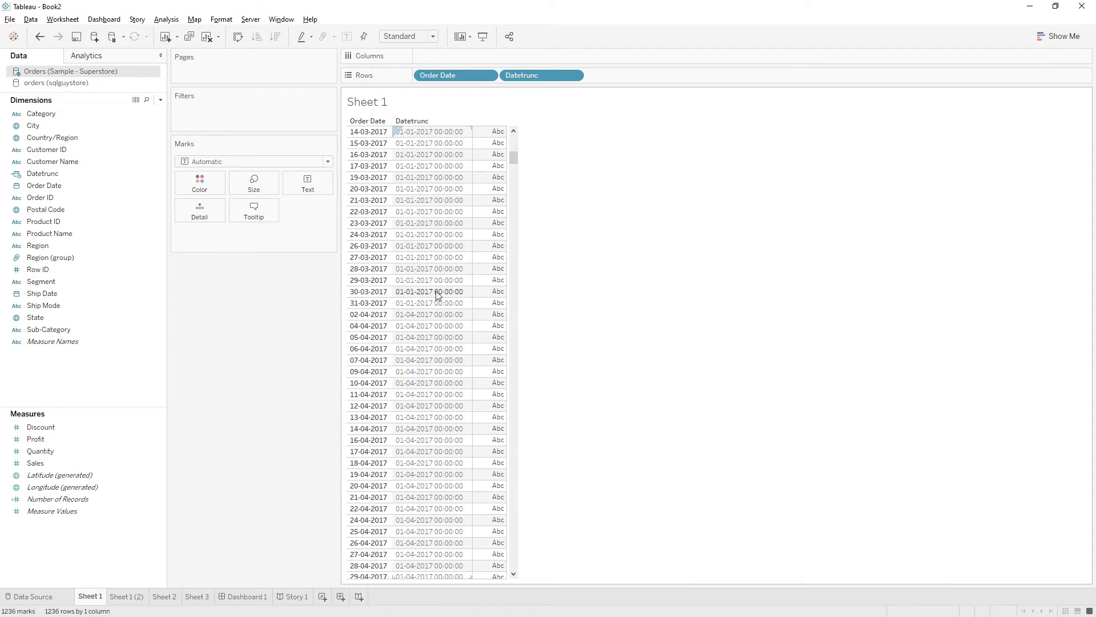
mouse_move(432, 294)
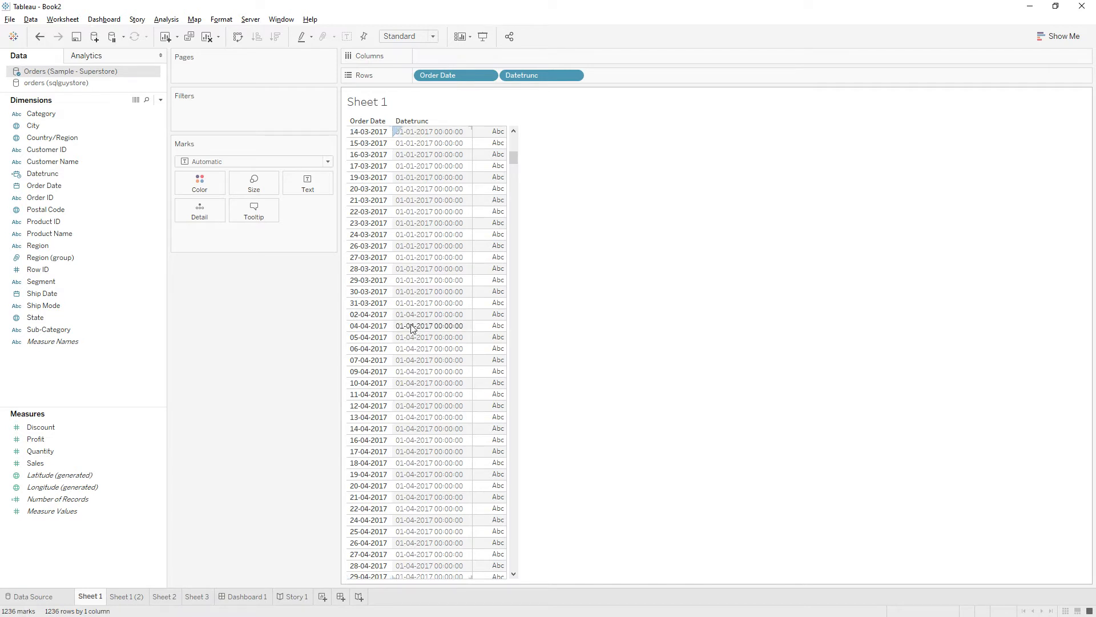
left_click(52, 342)
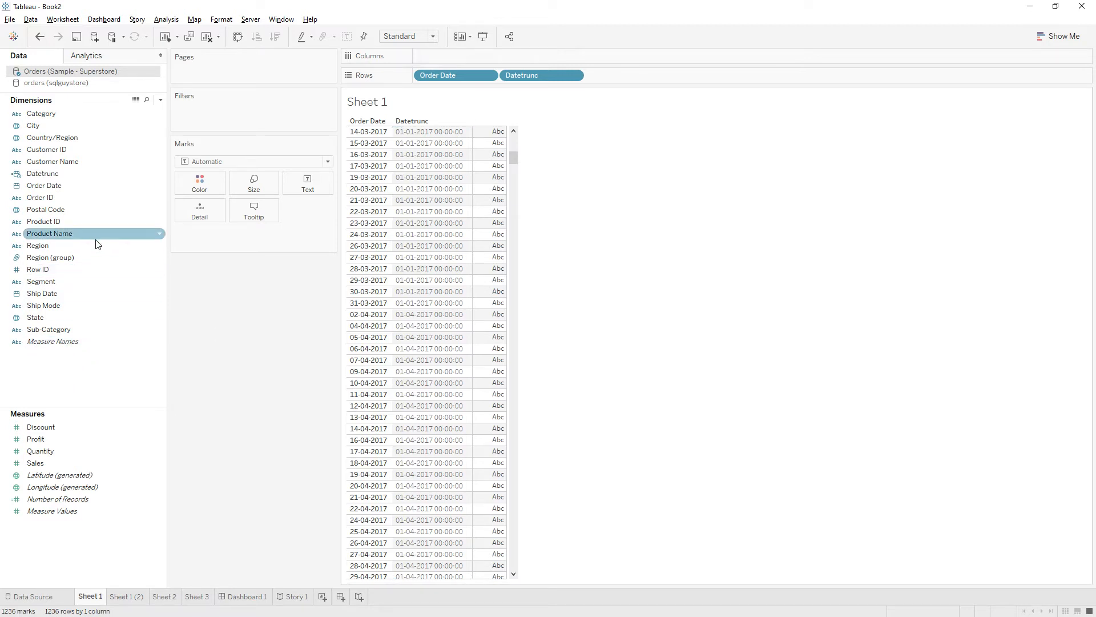
- Edit Datetrunc to DATEADD('quarter',1,DATETRUNC('quarter',[Order Date])) and apply it
right_click(43, 174)
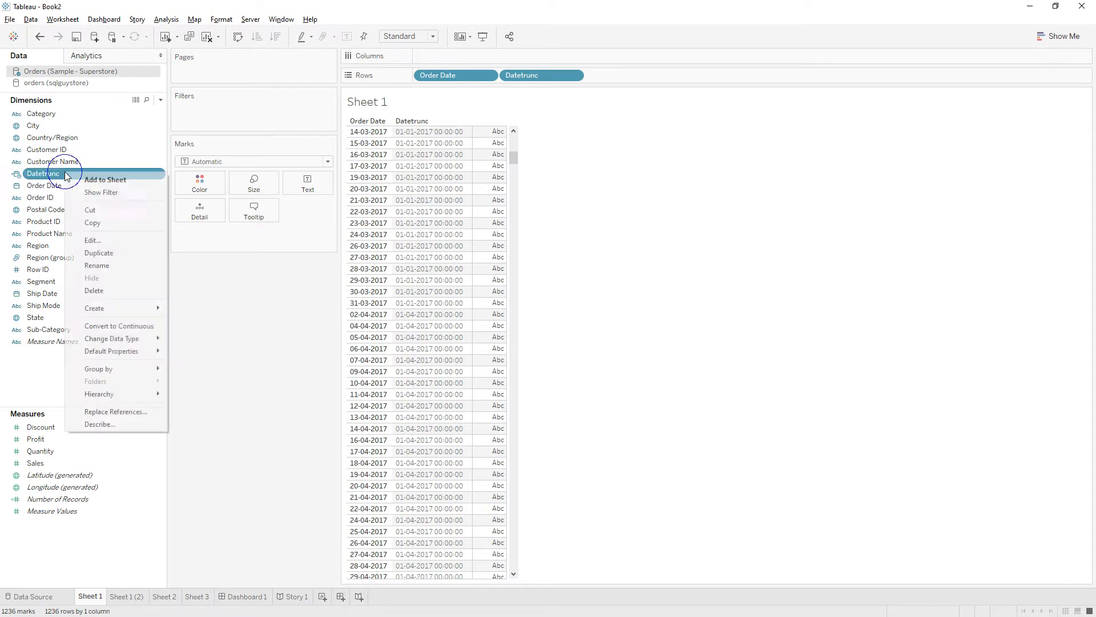
left_click(92, 239)
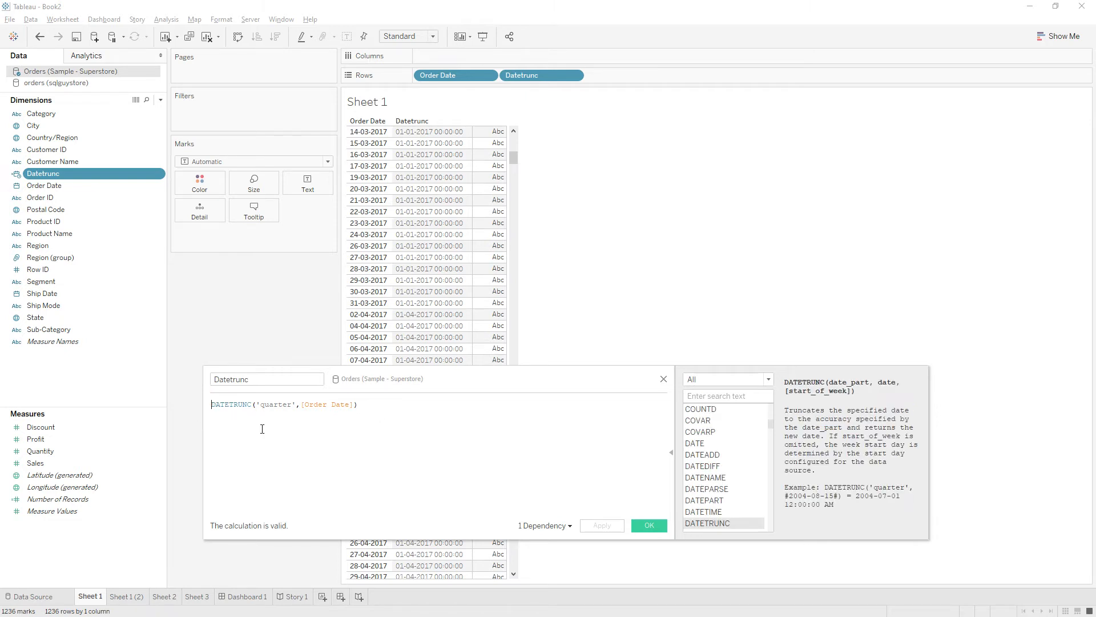
mouse_move(407, 455)
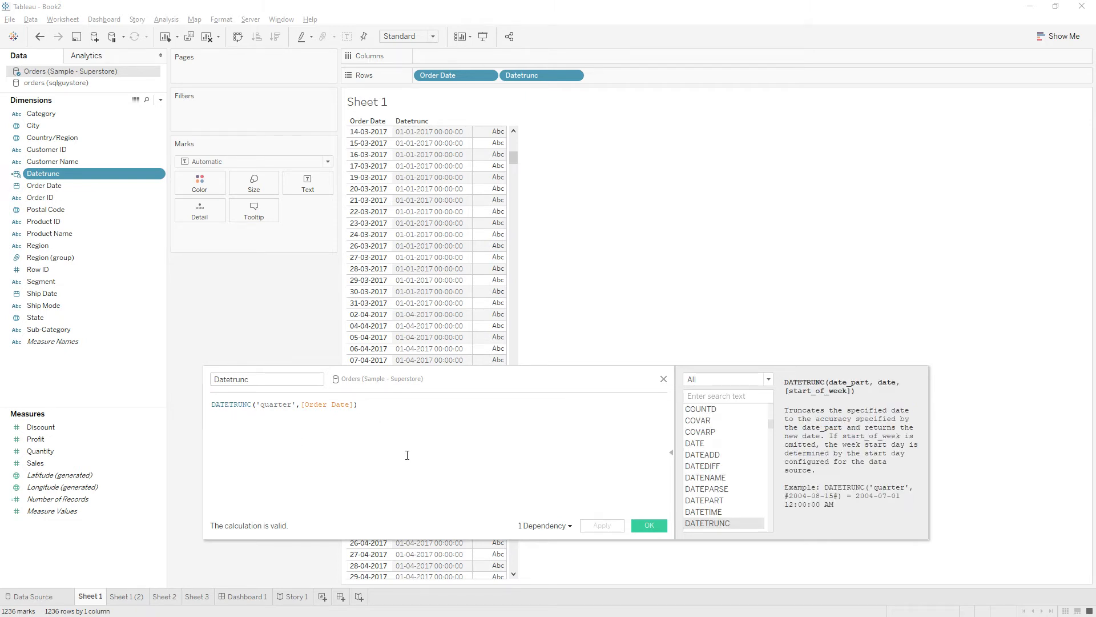
type("dateadd")
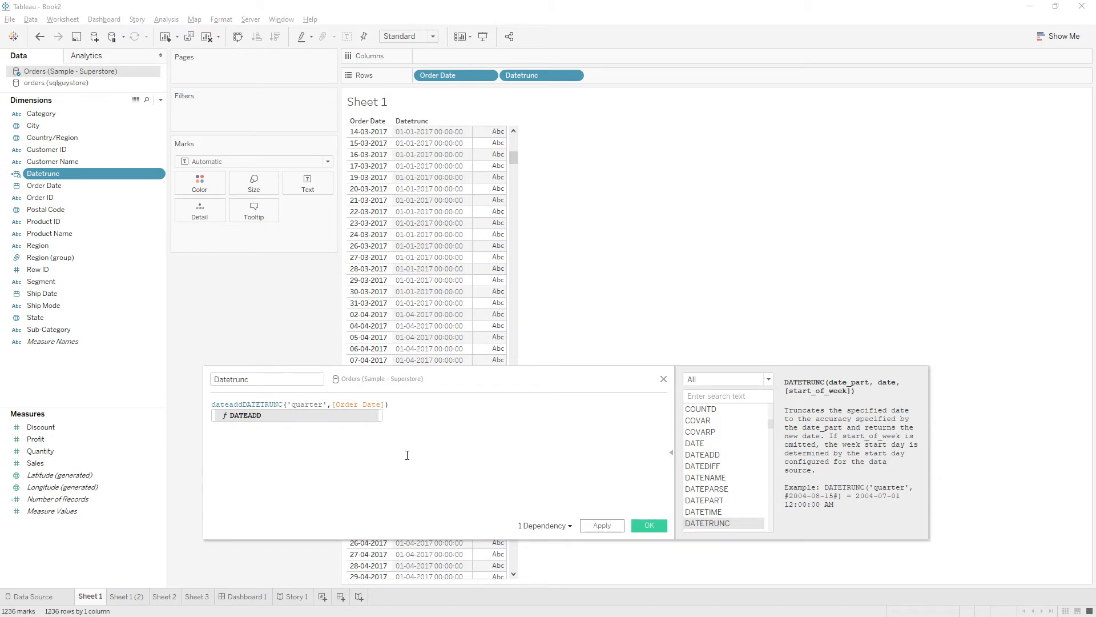
type("' '")
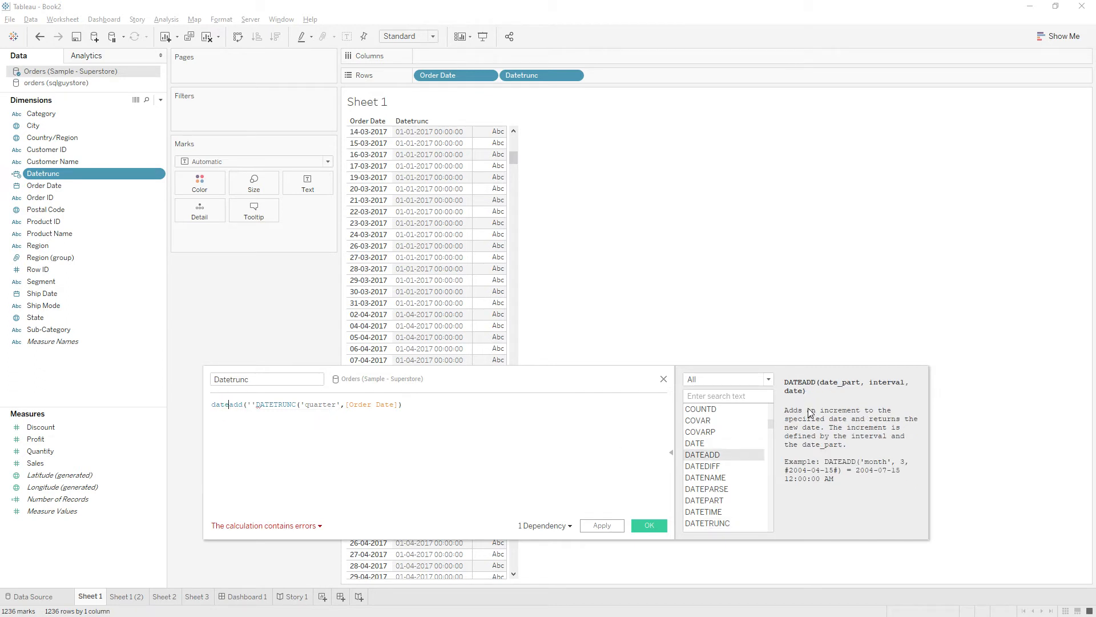
mouse_move(817, 438)
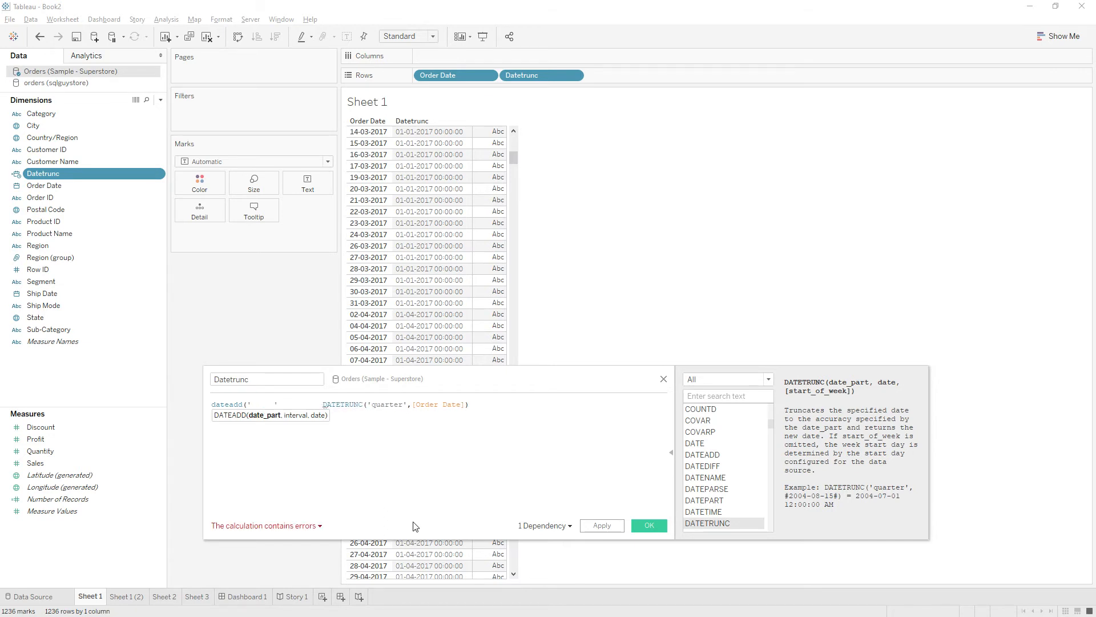
type("quarter")
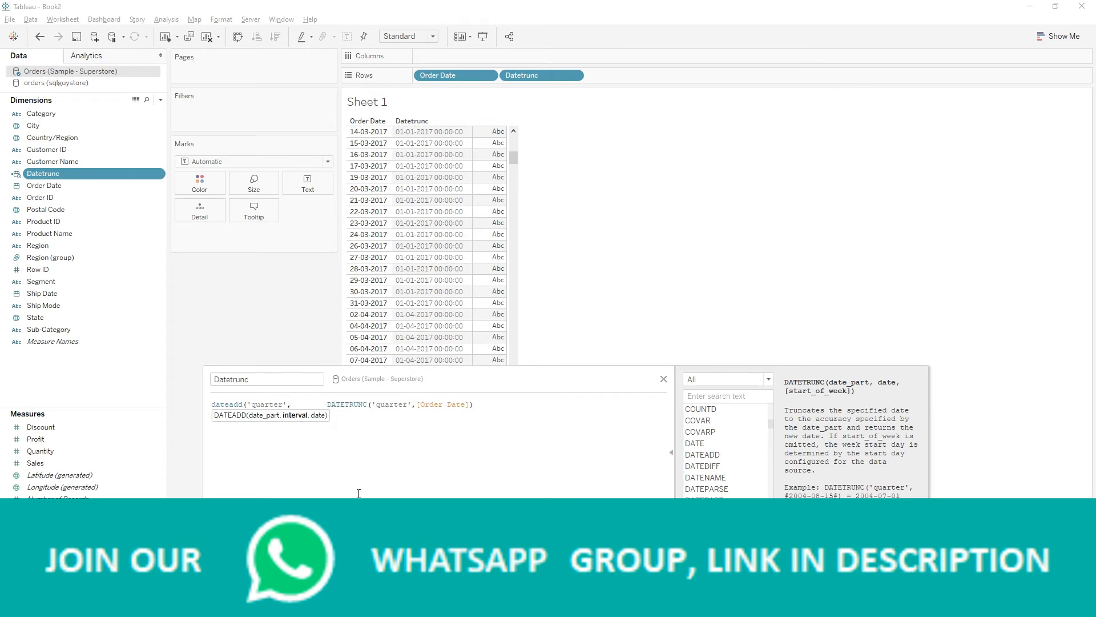
type("1,")
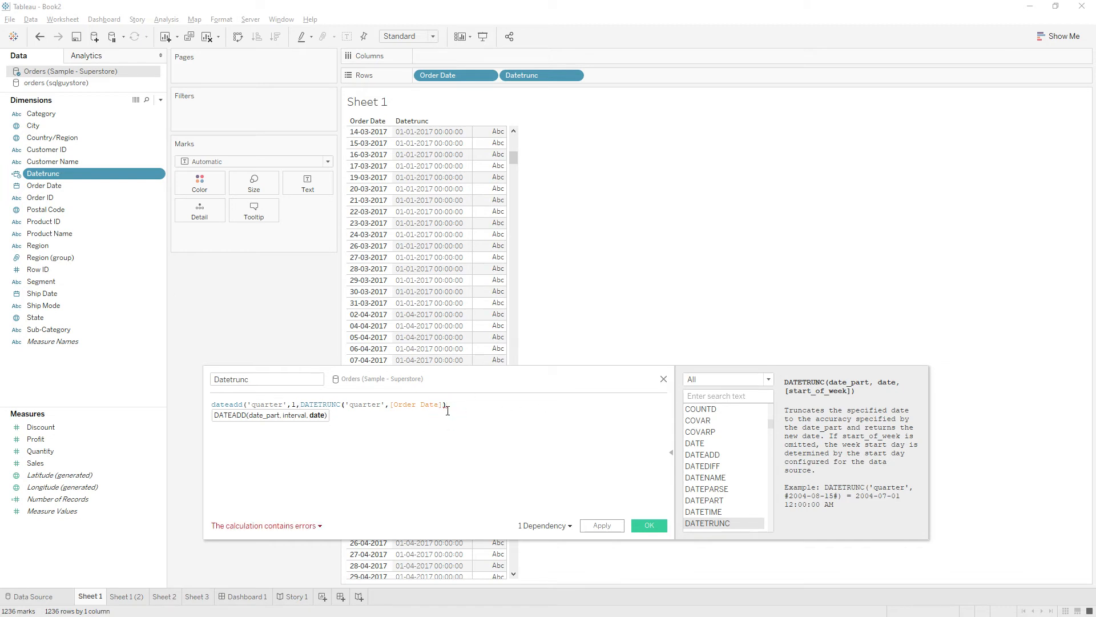
type("))")
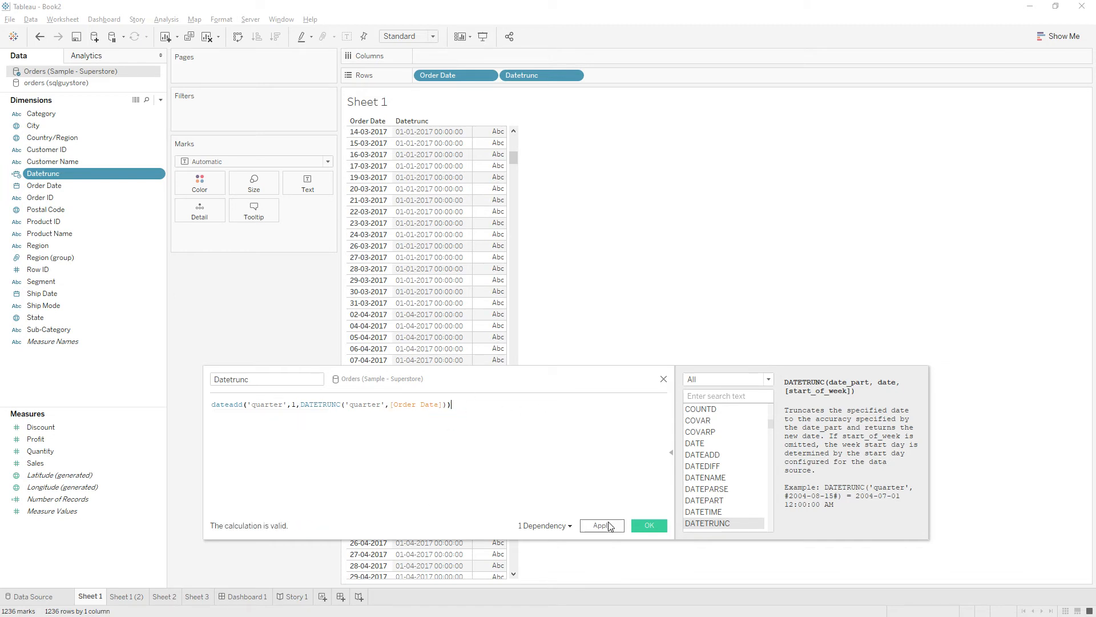
left_click(649, 525)
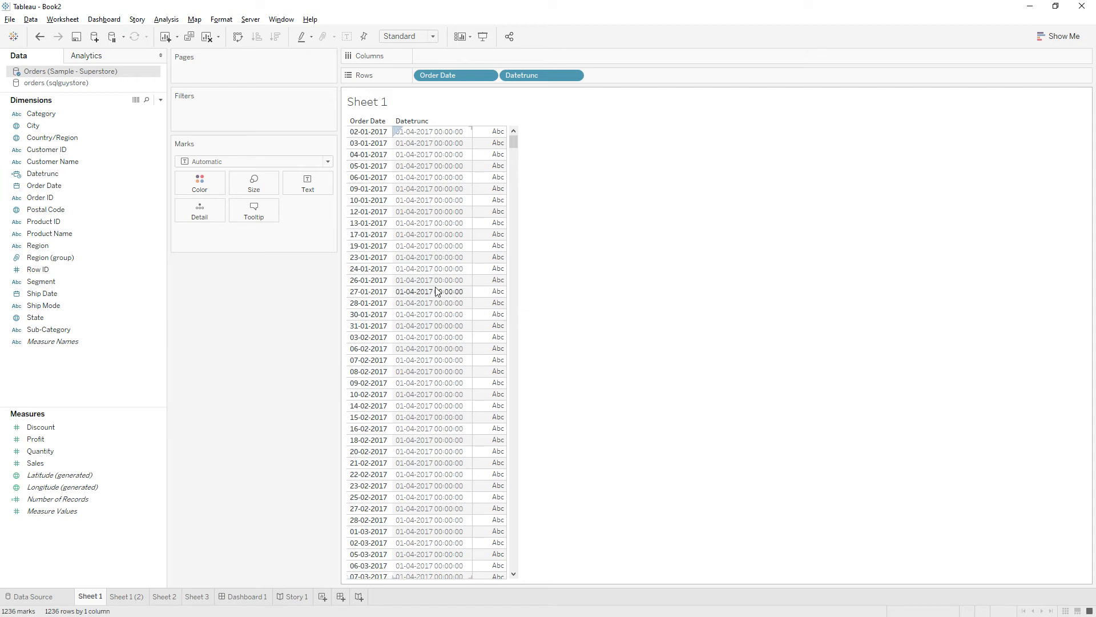
mouse_move(404, 206)
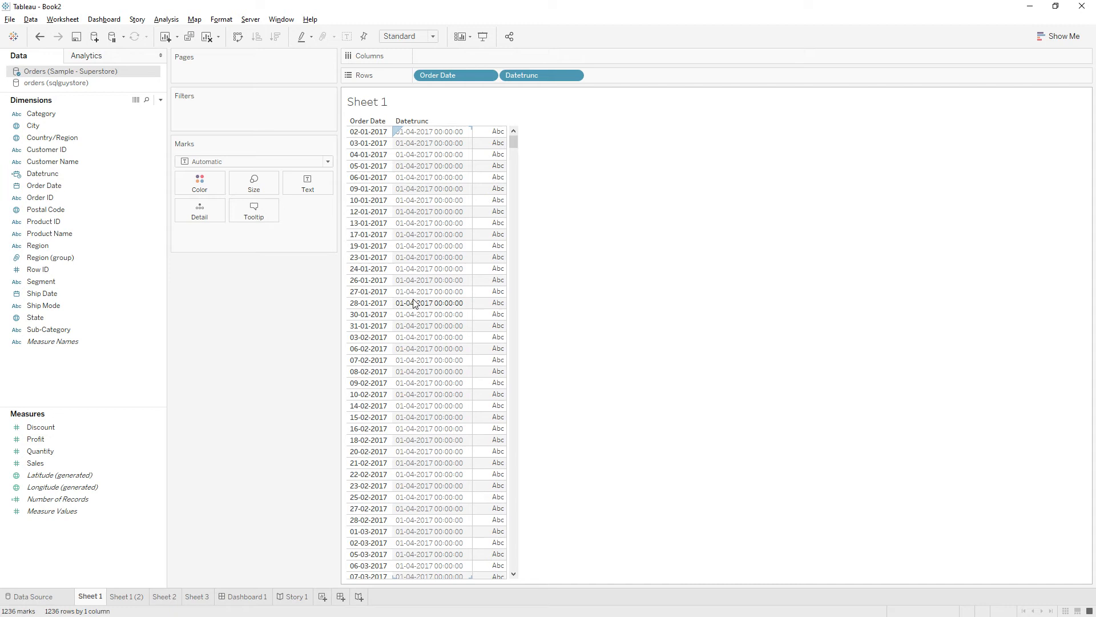
- Scroll the table to check Datetrunc values shifted to the next quarter
scroll("down", 3)
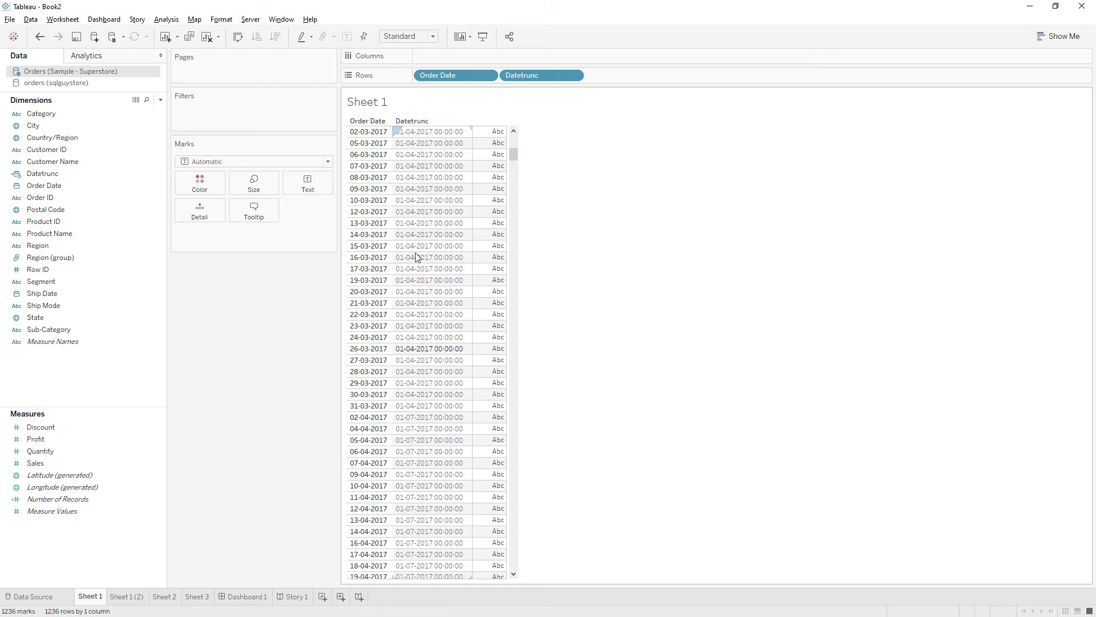
scroll("down", 3)
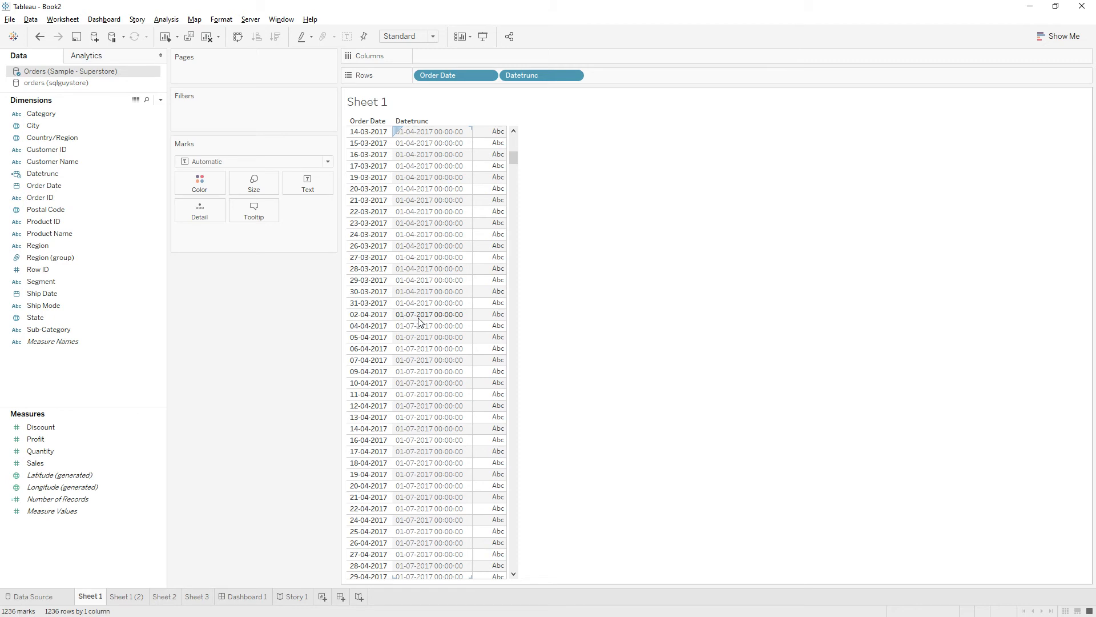
mouse_move(428, 321)
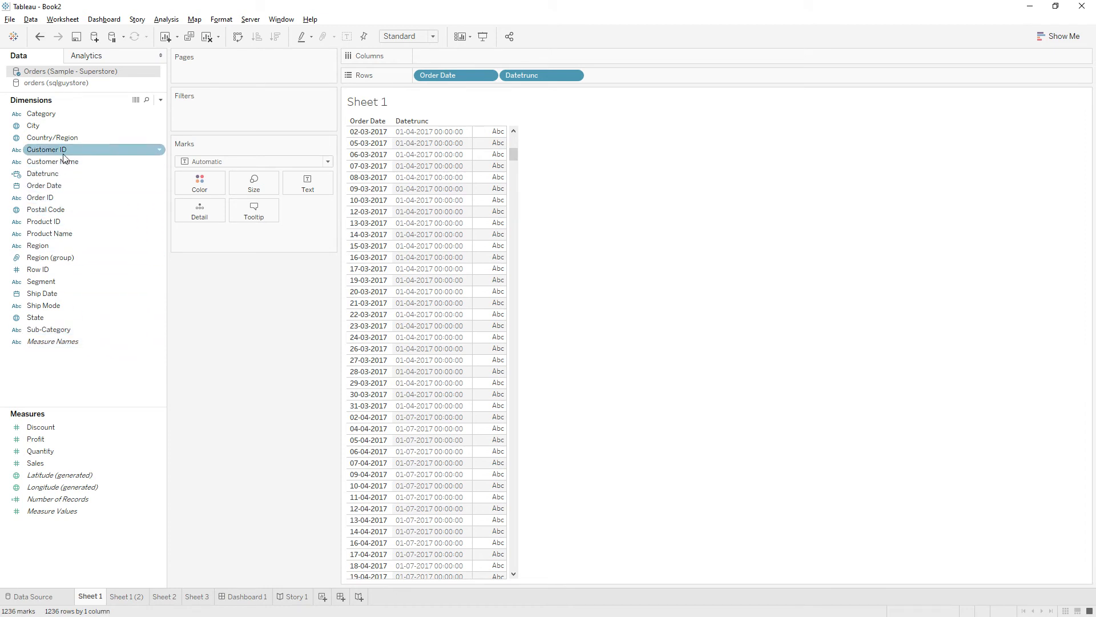
- Wrap the formula in DATEADD('day',-1,…) and rename the field 'End date of Quarter'
right_click(43, 173)
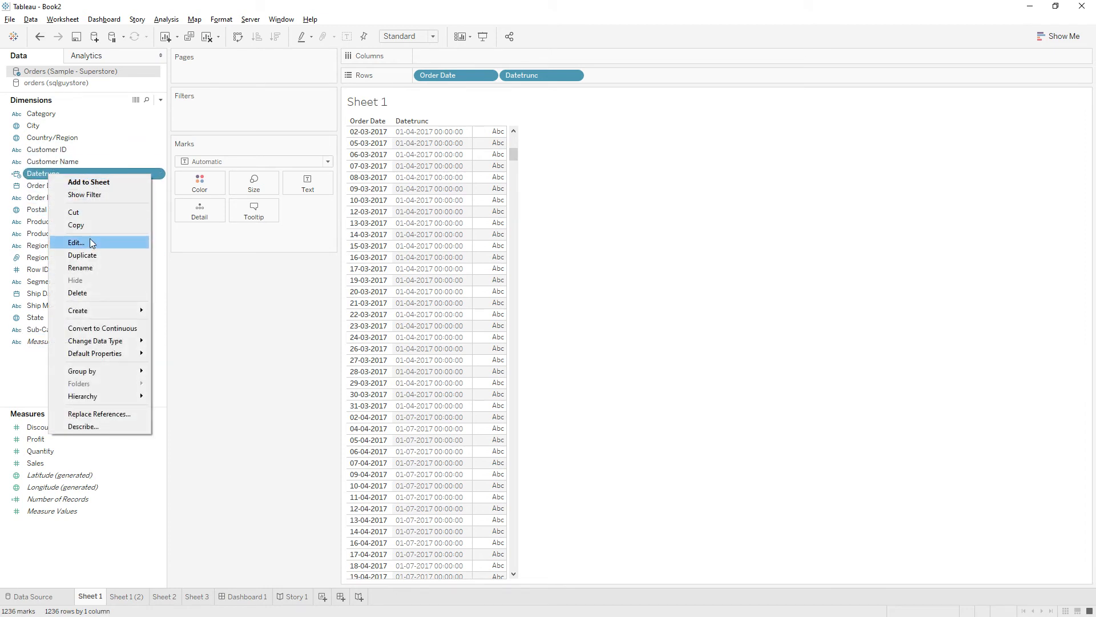
left_click(75, 242)
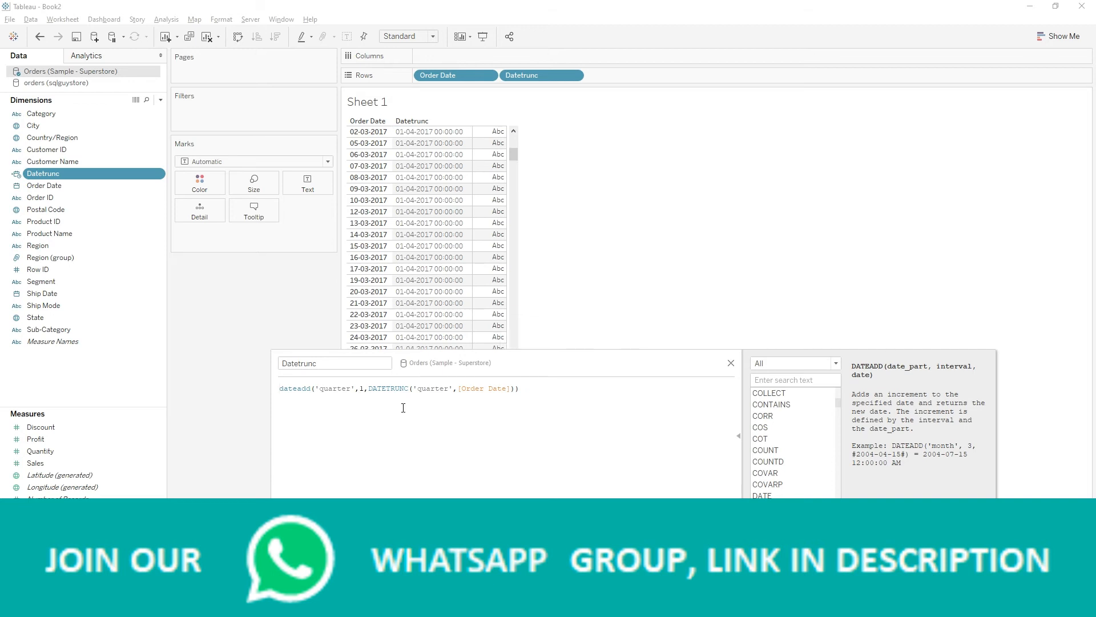
type("dateadd(")
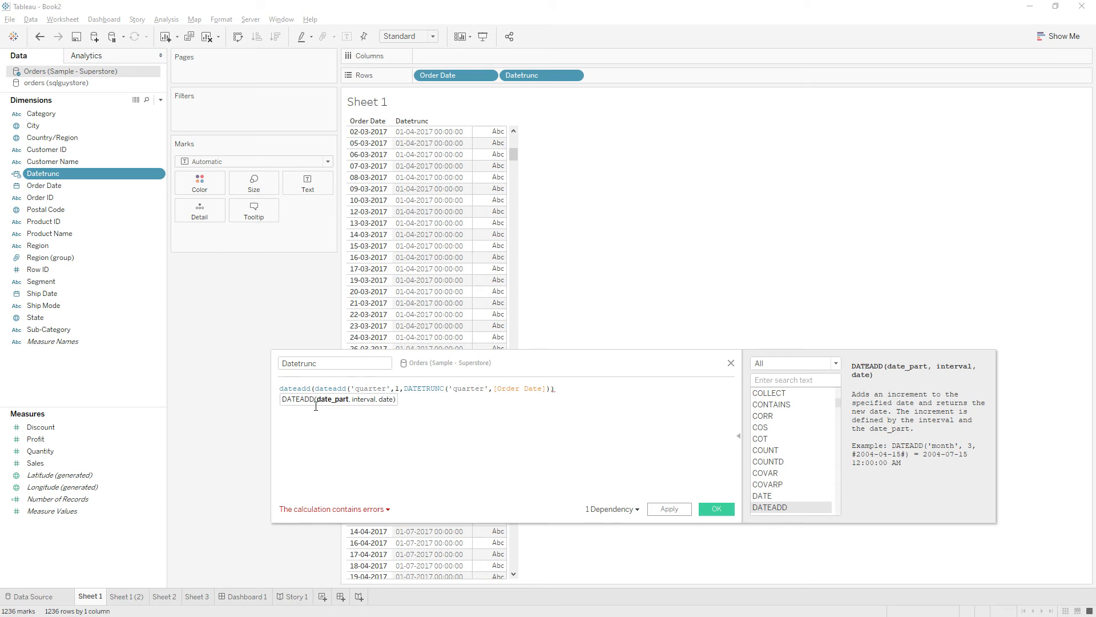
type("day")
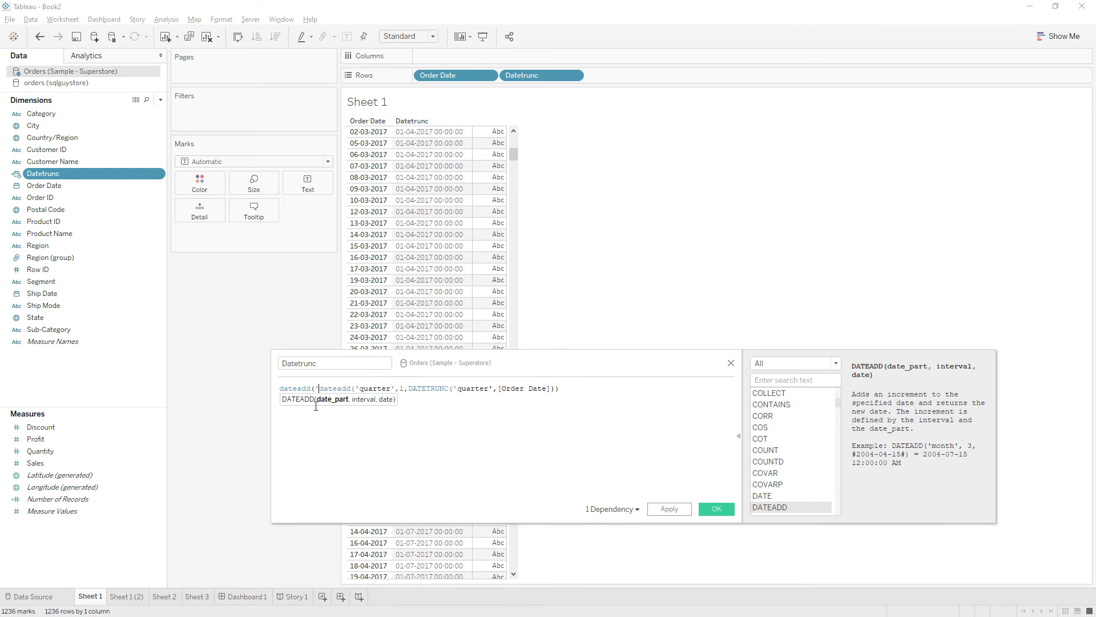
type("day")
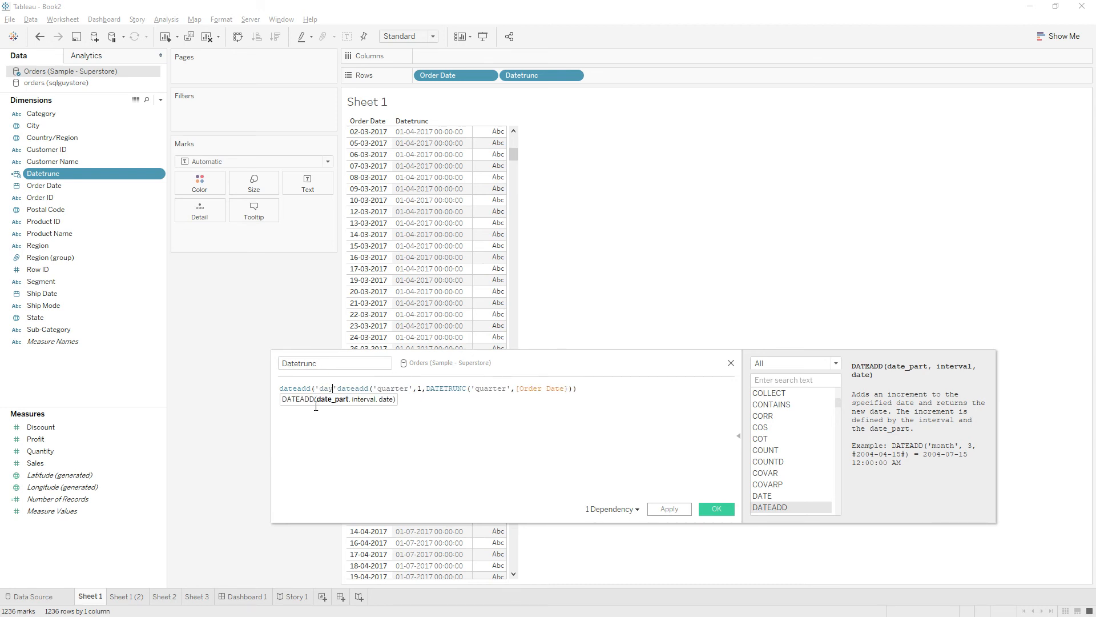
type(",-1,")
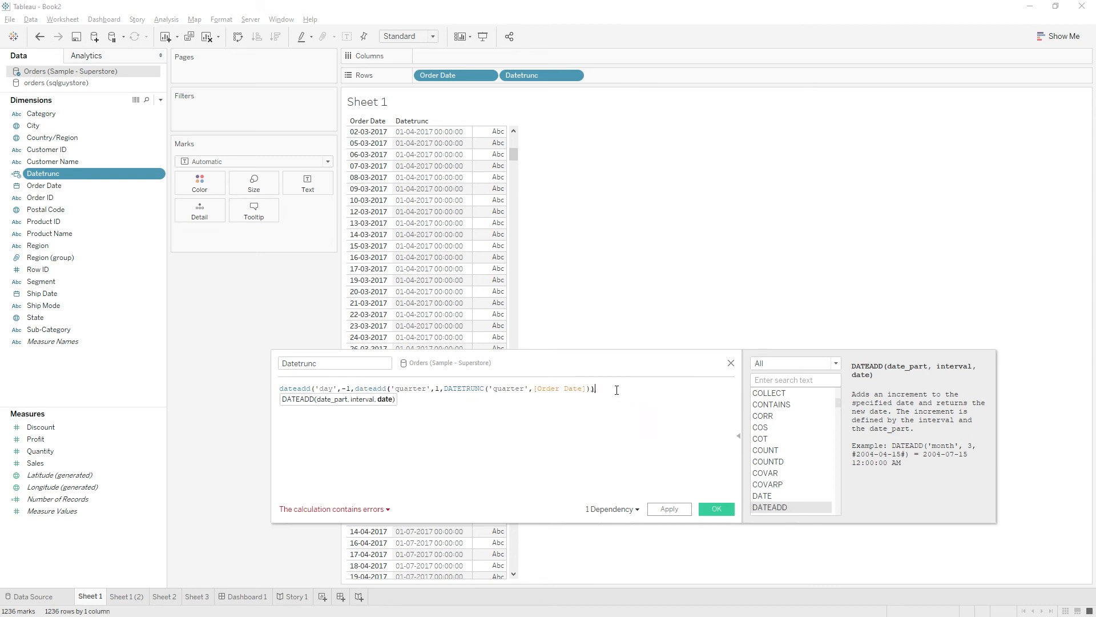
type(")")
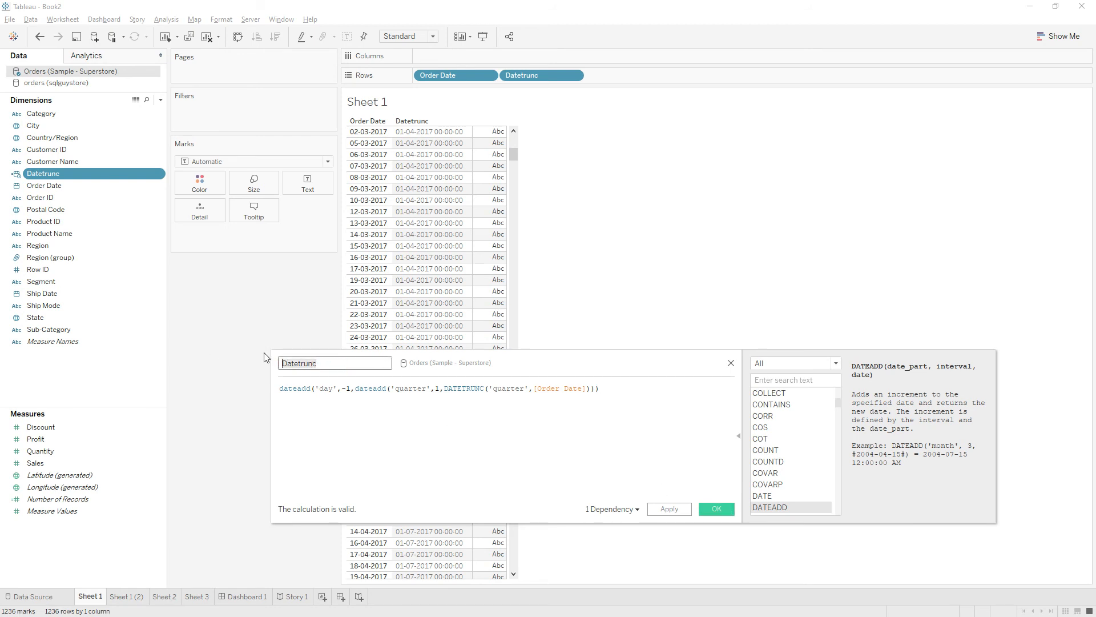
type("End dat")
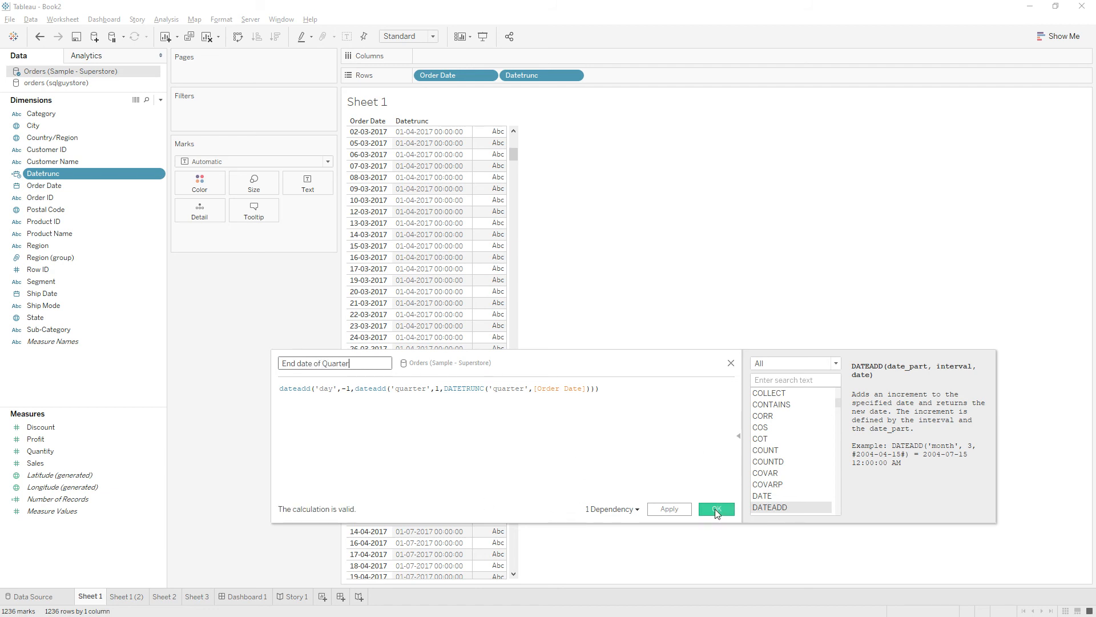
left_click(716, 509)
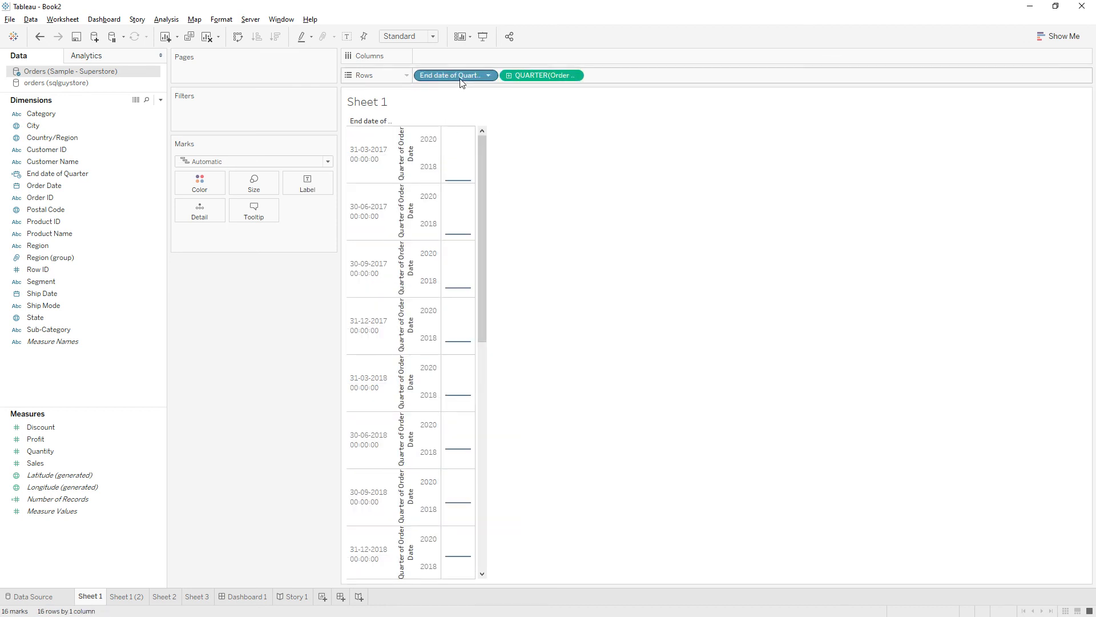
- Switch the QUARTER(Order Date) pill on Rows to Discrete
left_click(579, 75)
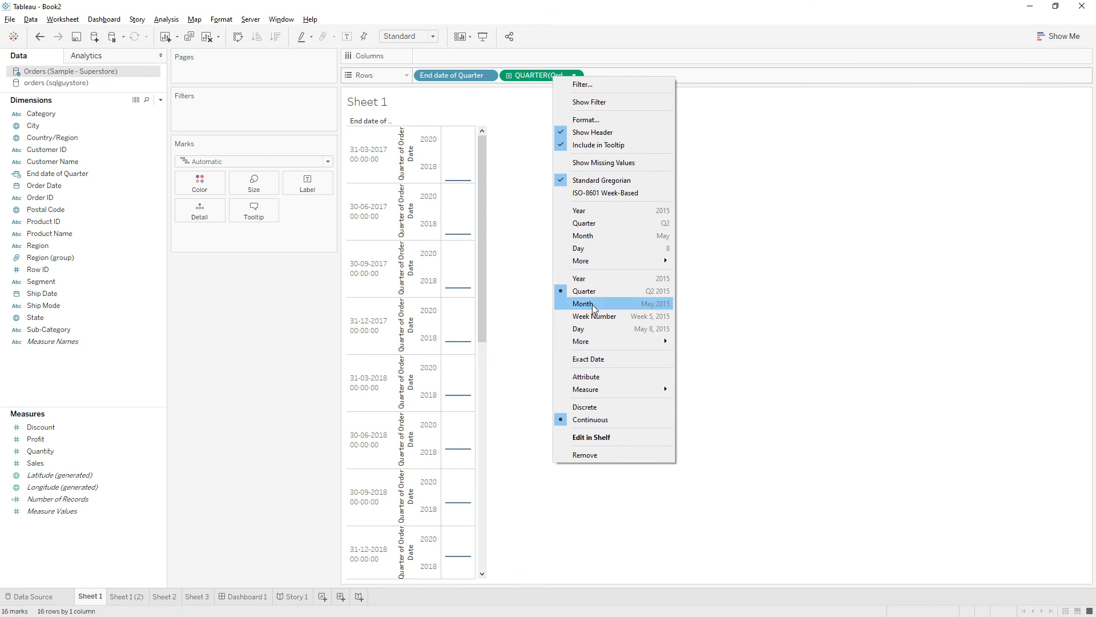
left_click(584, 291)
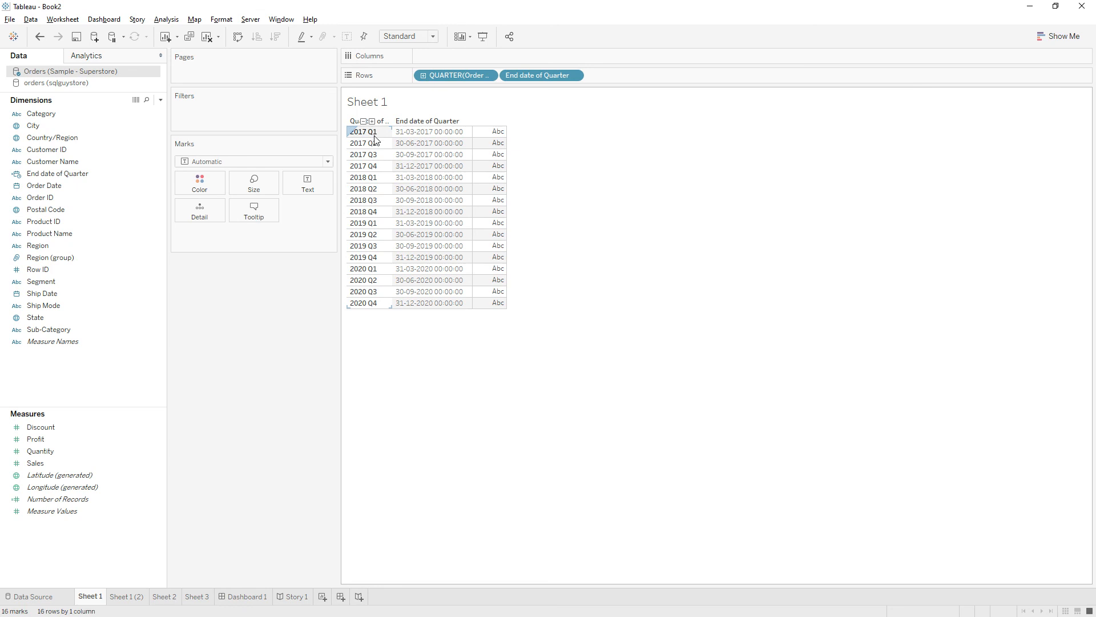
mouse_move(386, 140)
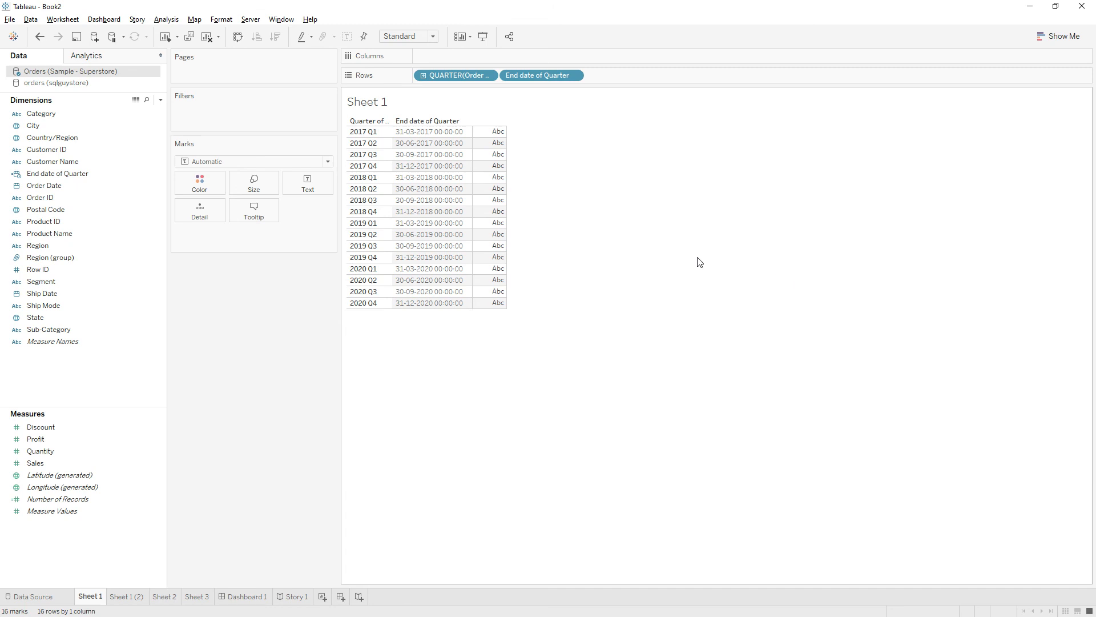
mouse_move(598, 200)
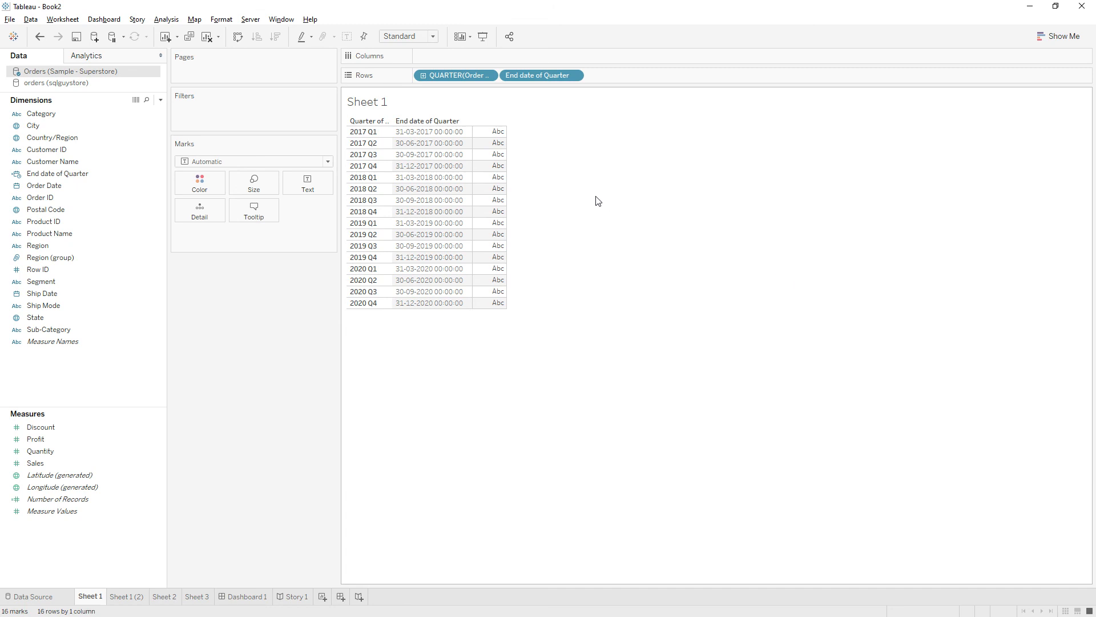